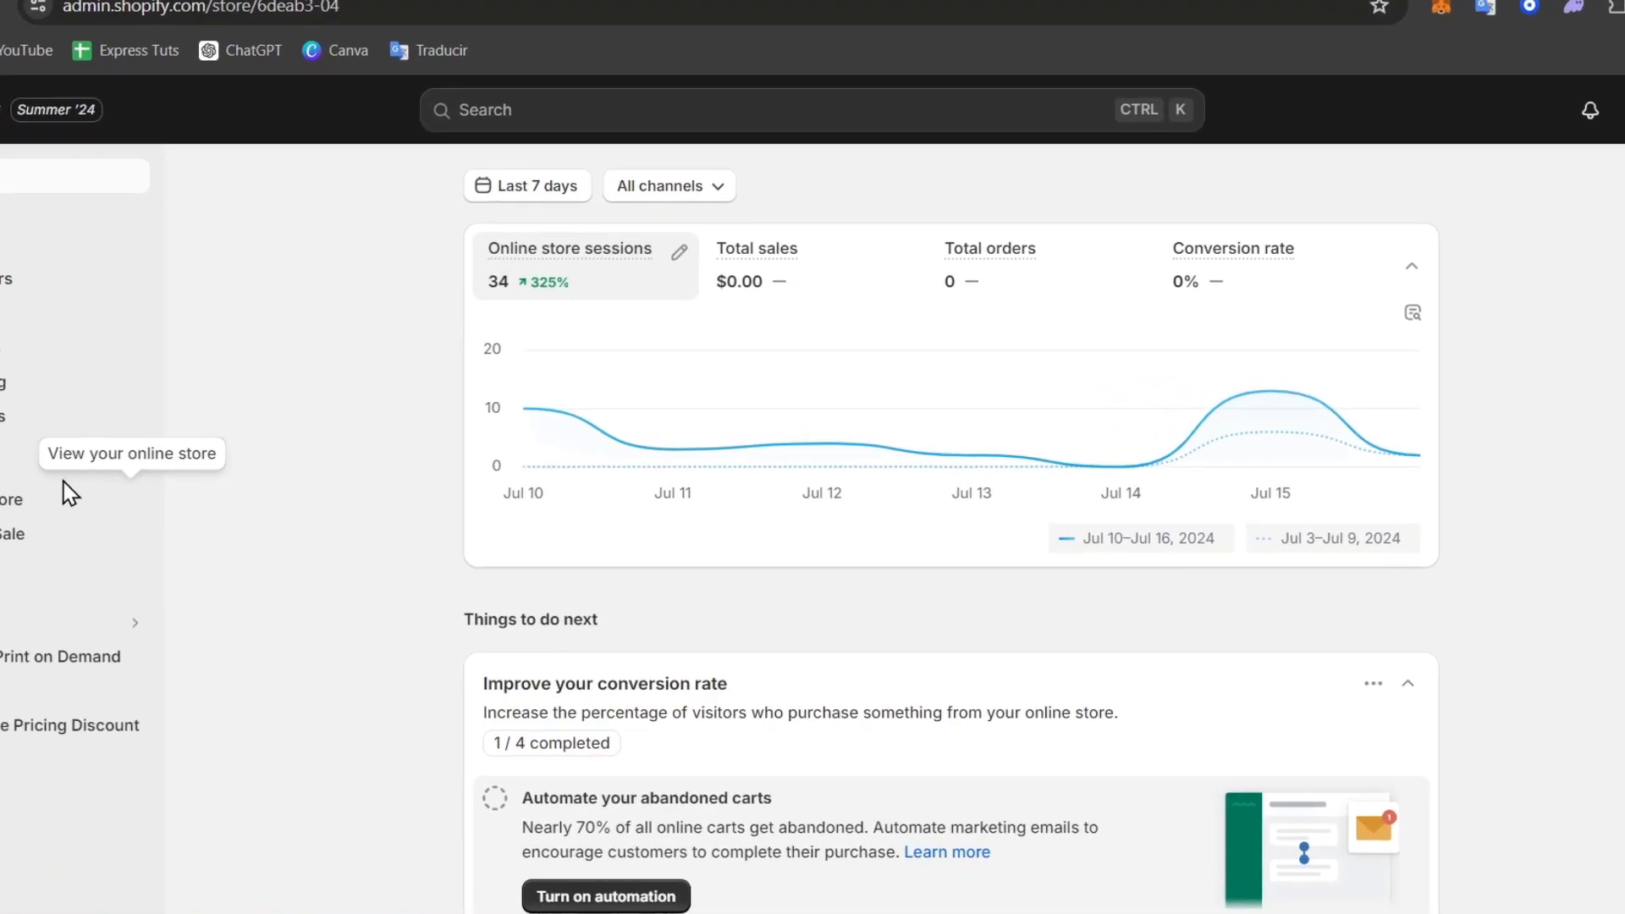
Step: Go to Online Store > Themes, showing Colorblock as the current theme
click(12, 498)
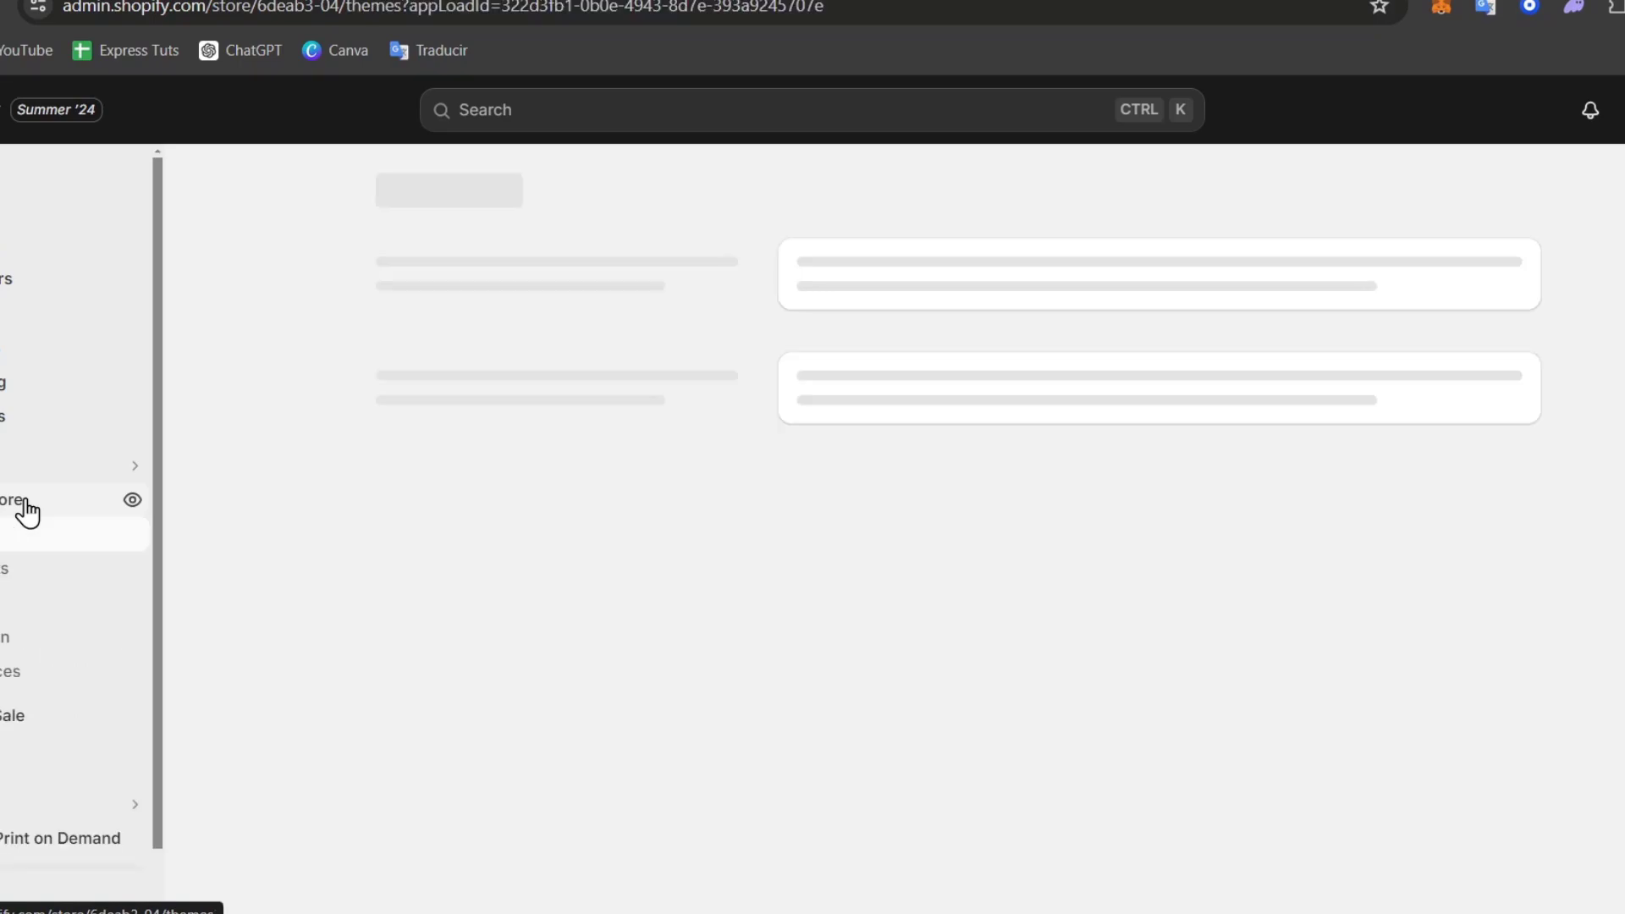
click(15, 501)
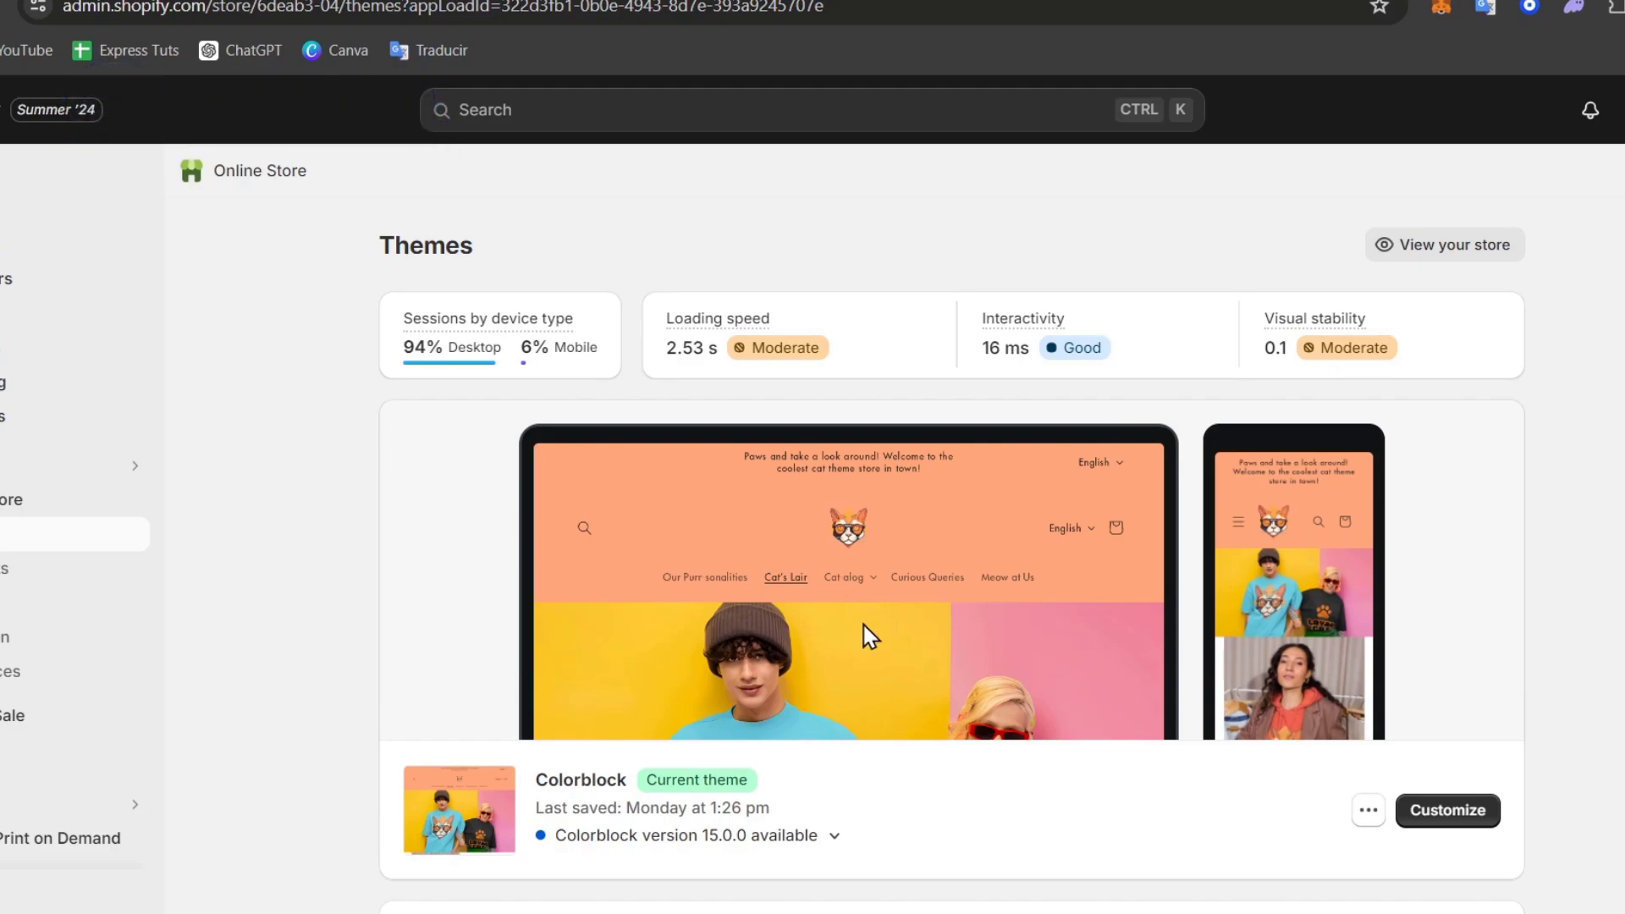
scroll(down, 3)
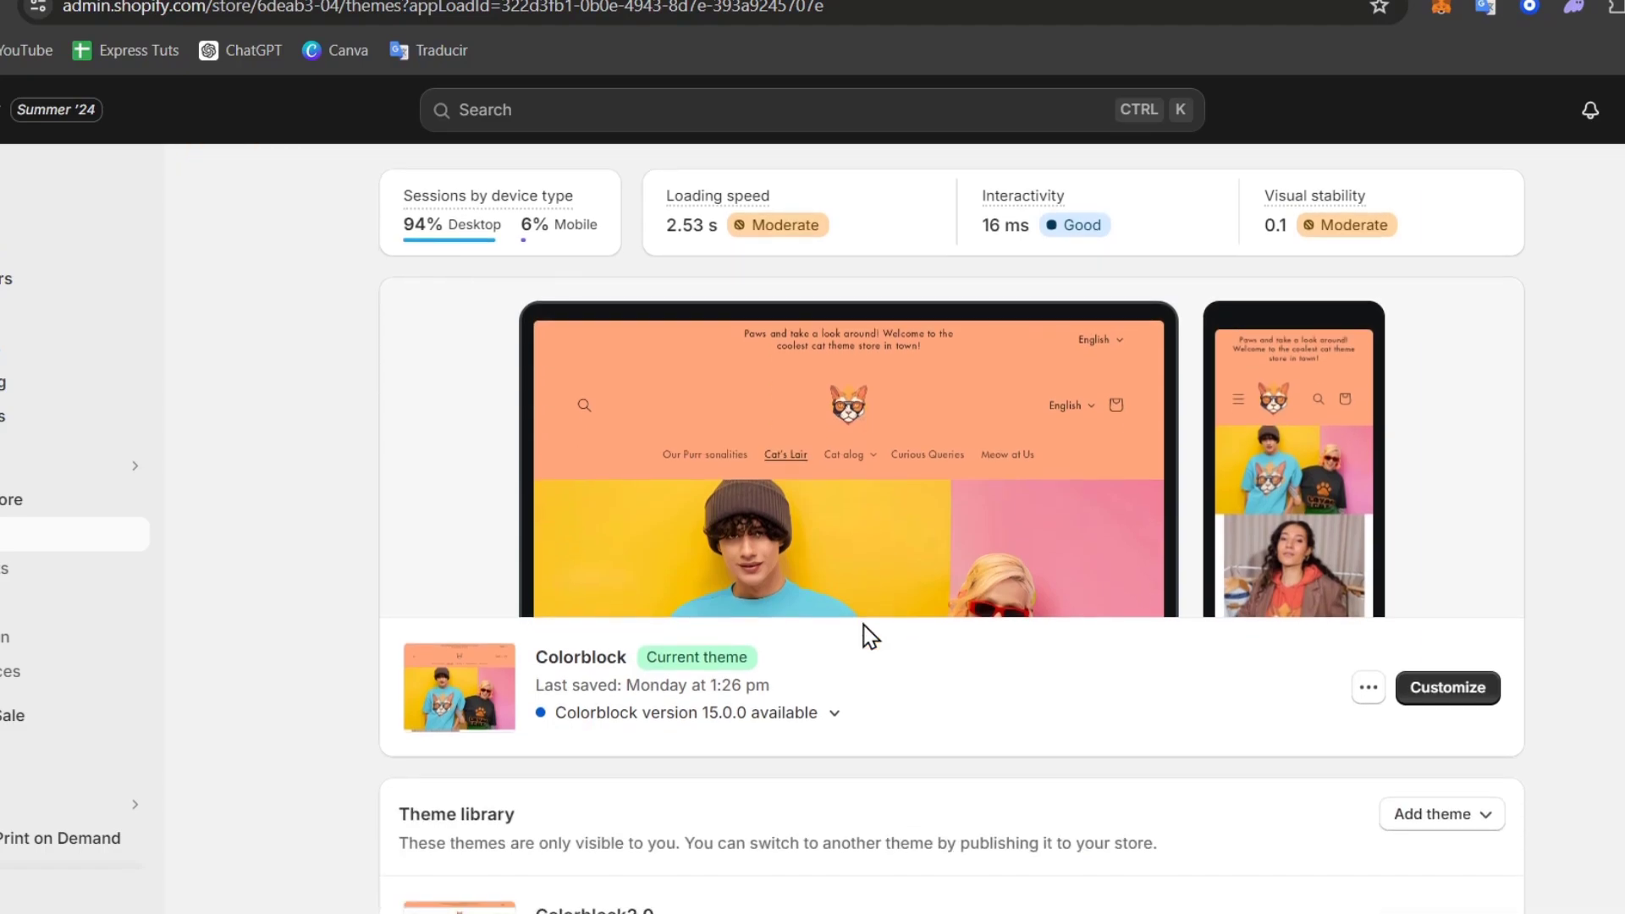
scroll(down, 3)
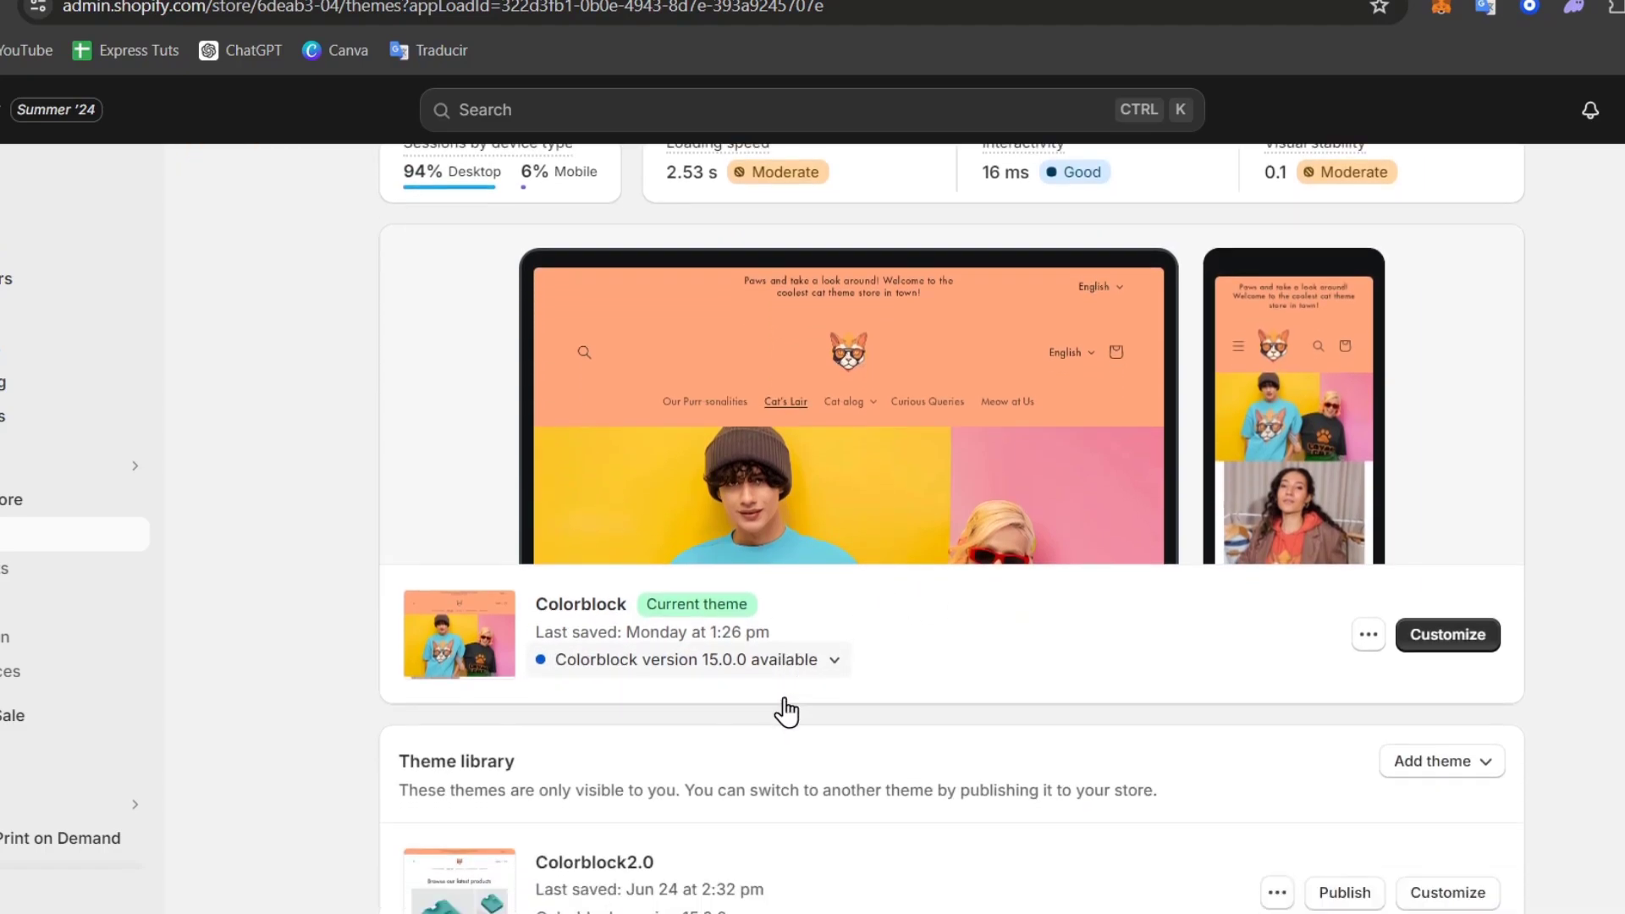
scroll(down, 3)
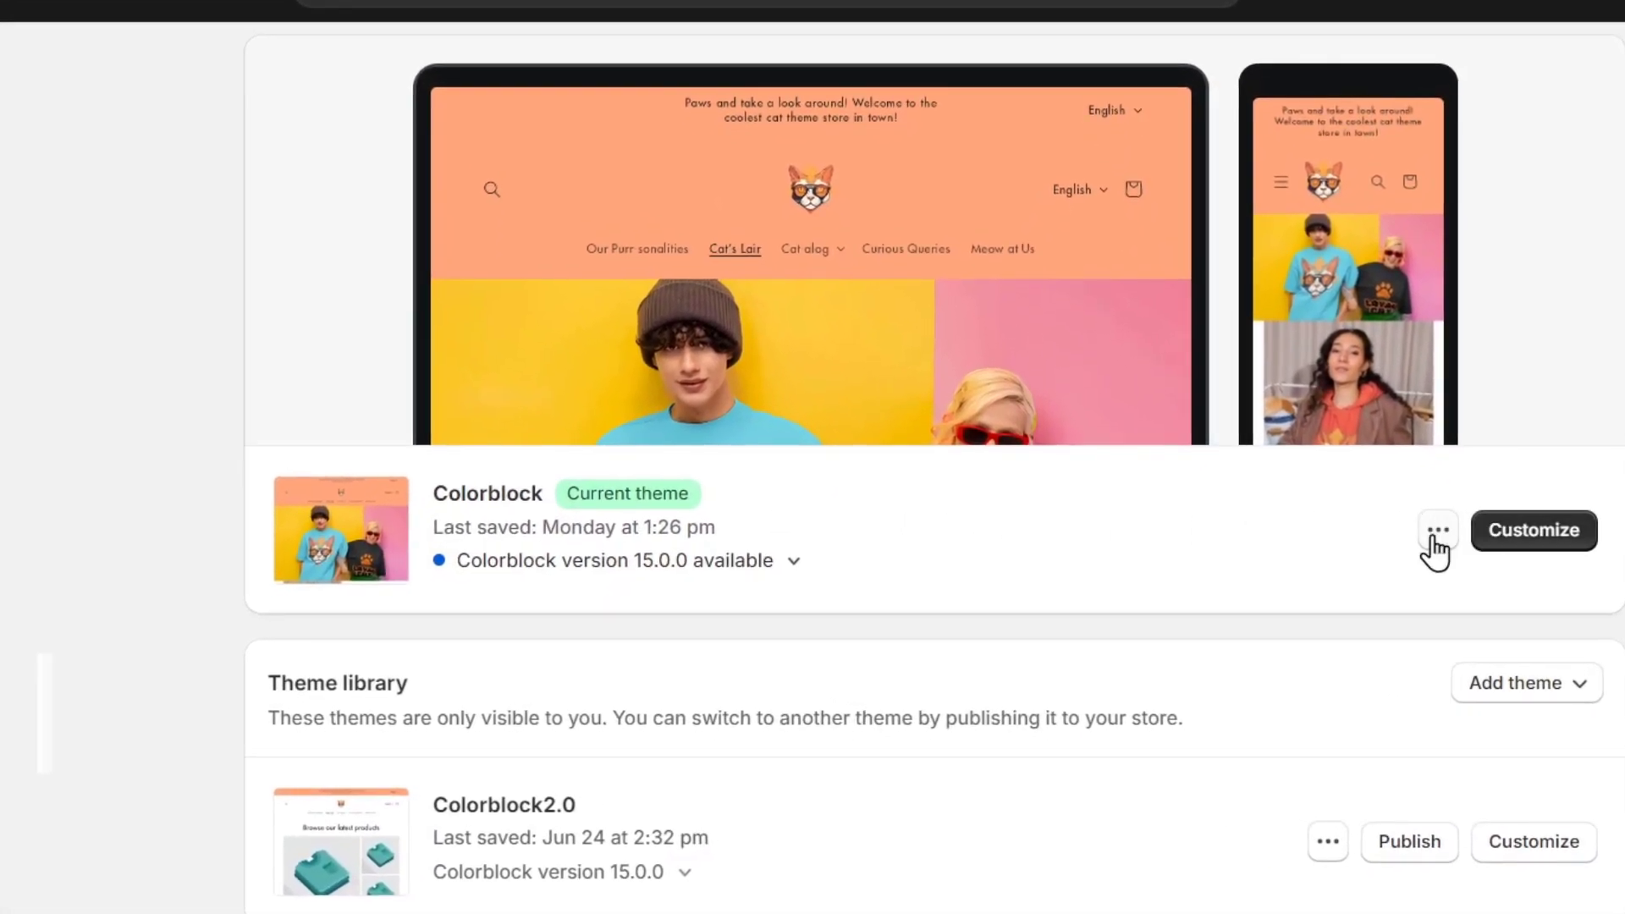
click(1437, 529)
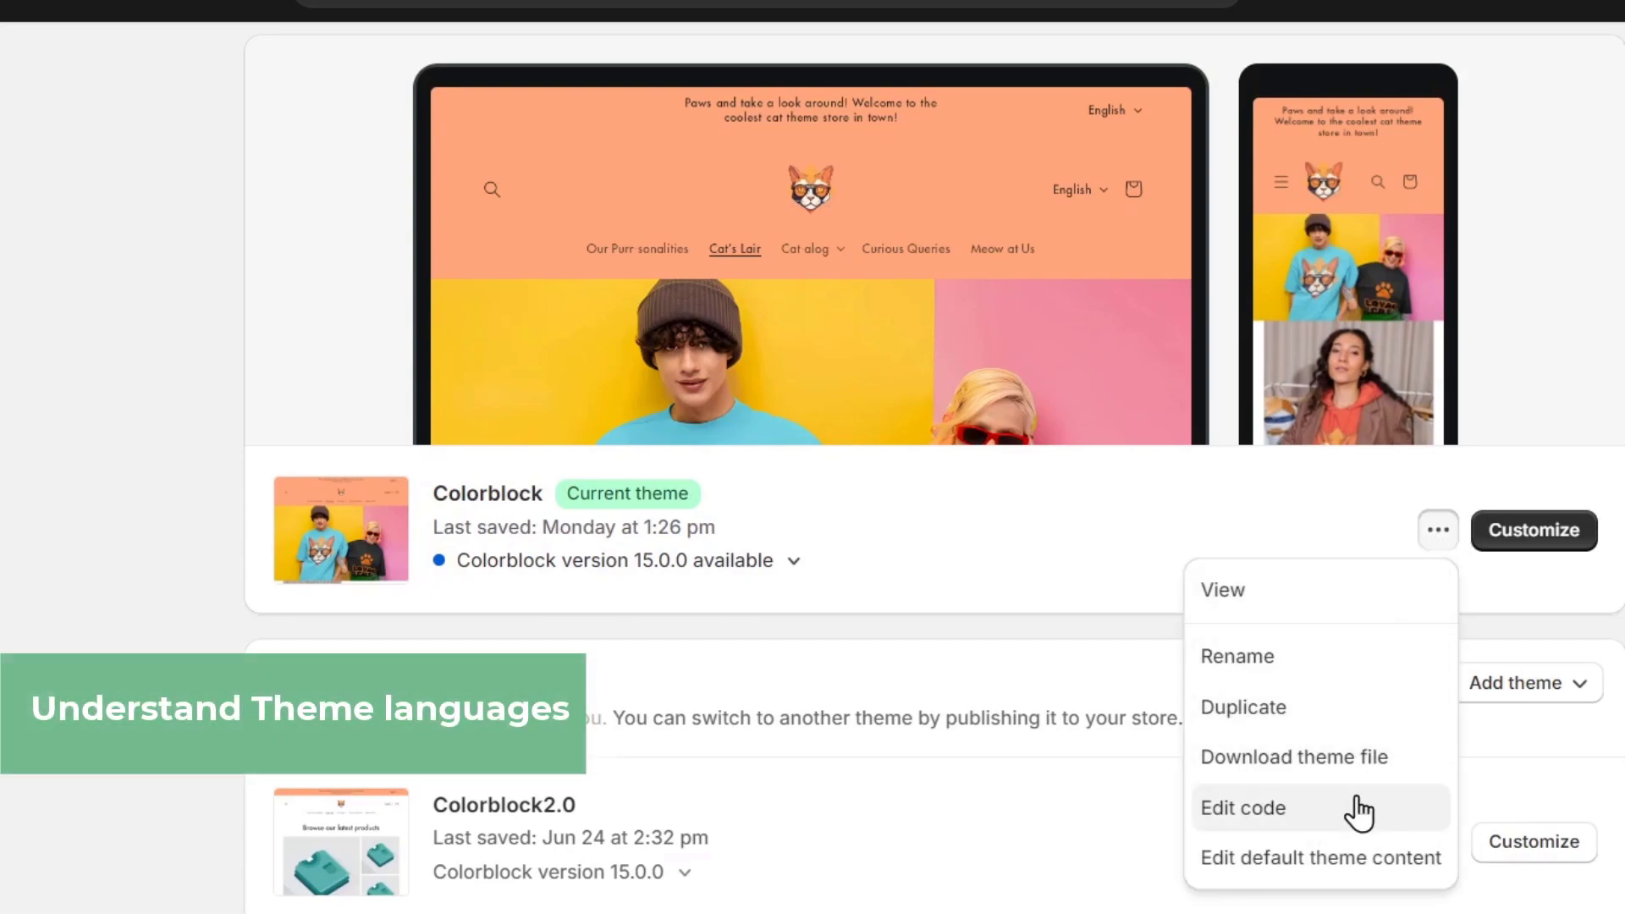
click(1241, 807)
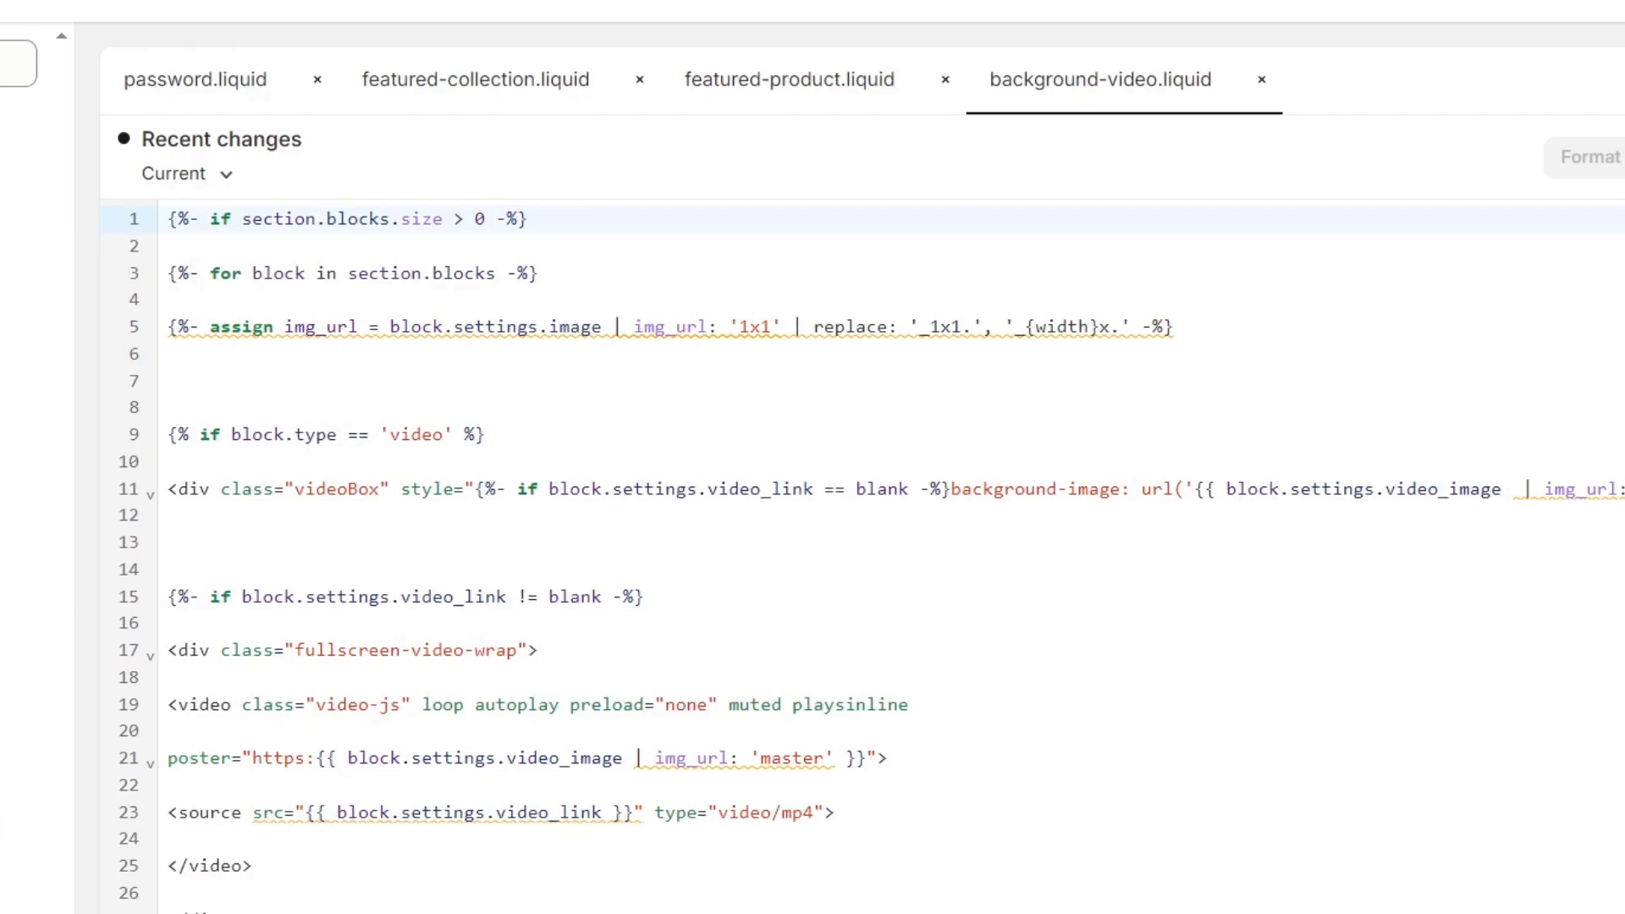
mouse_move(8, 154)
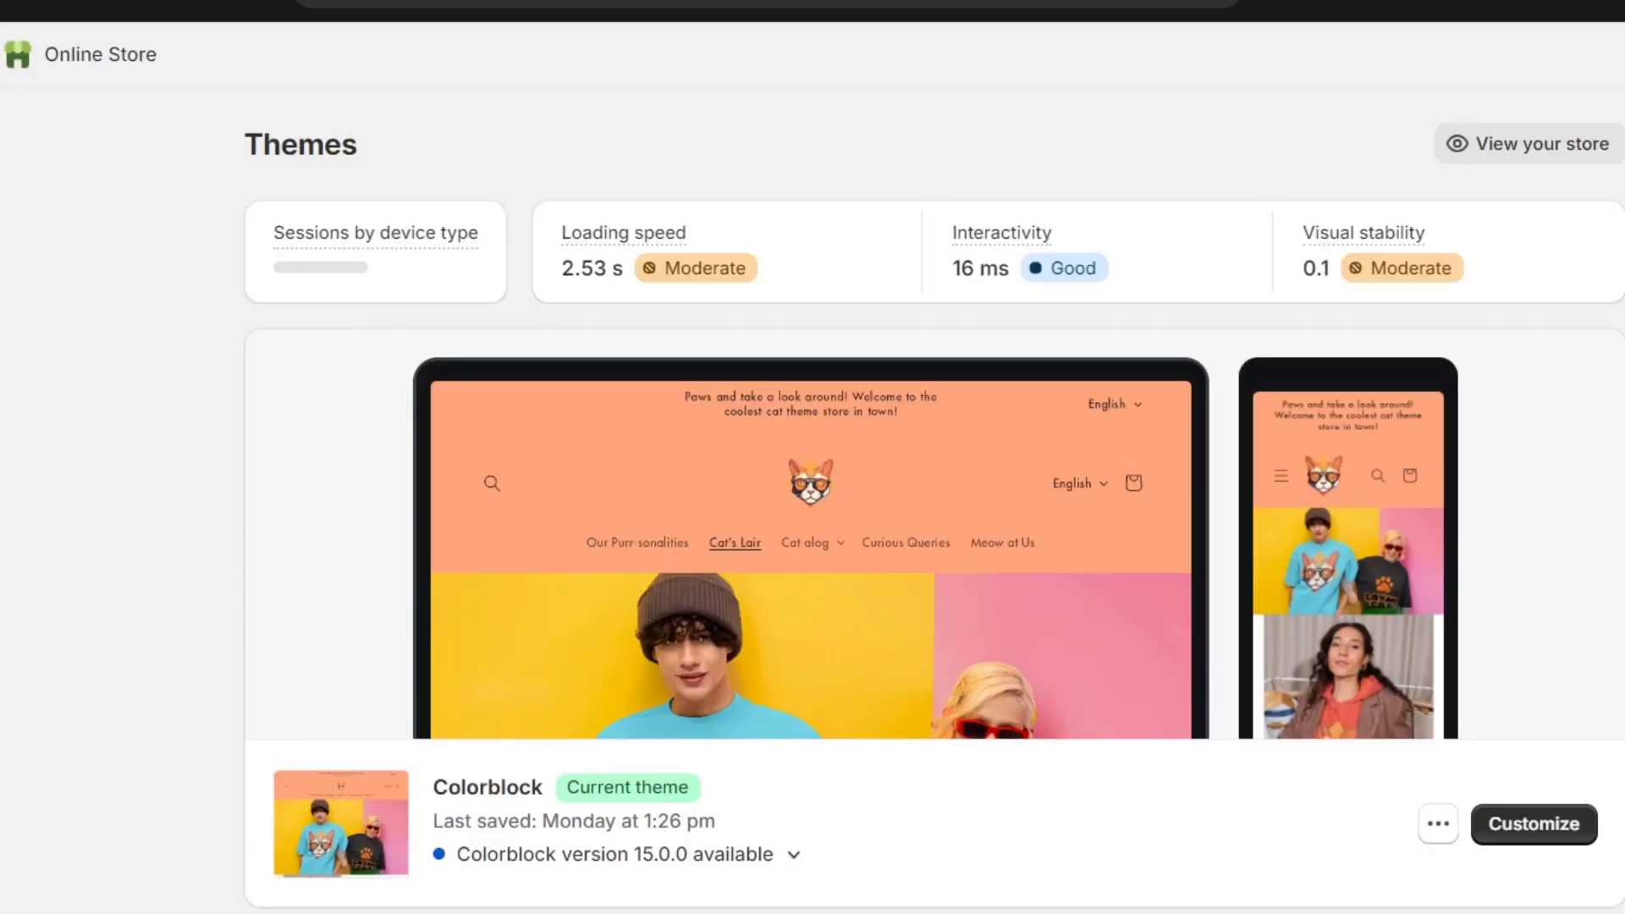
scroll(down, 3)
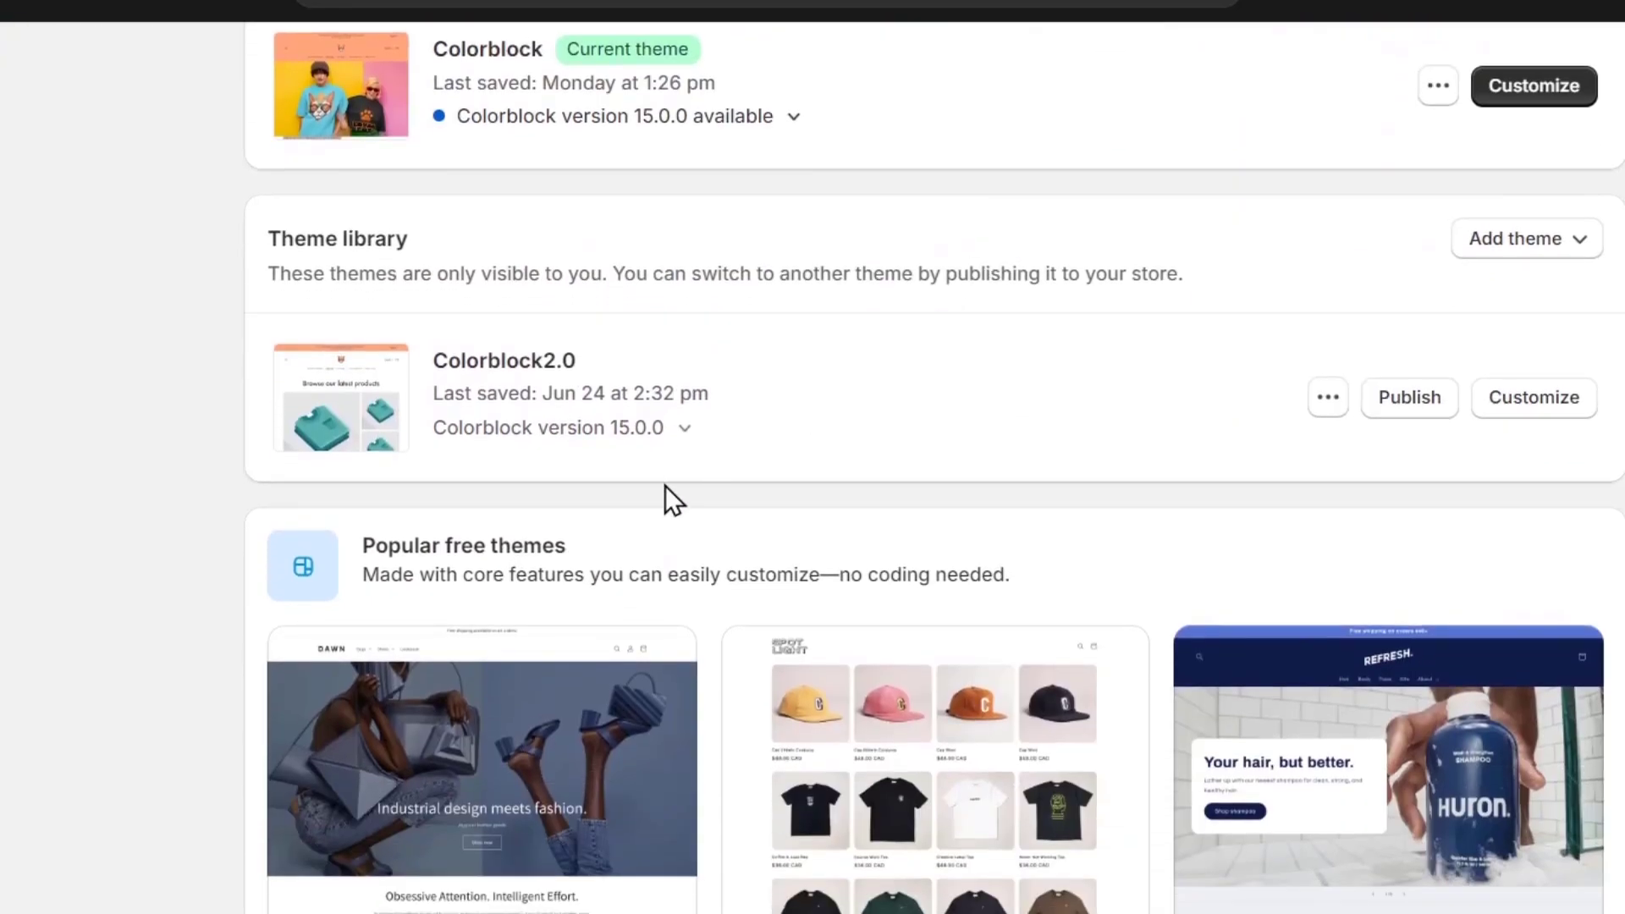
scroll(down, 3)
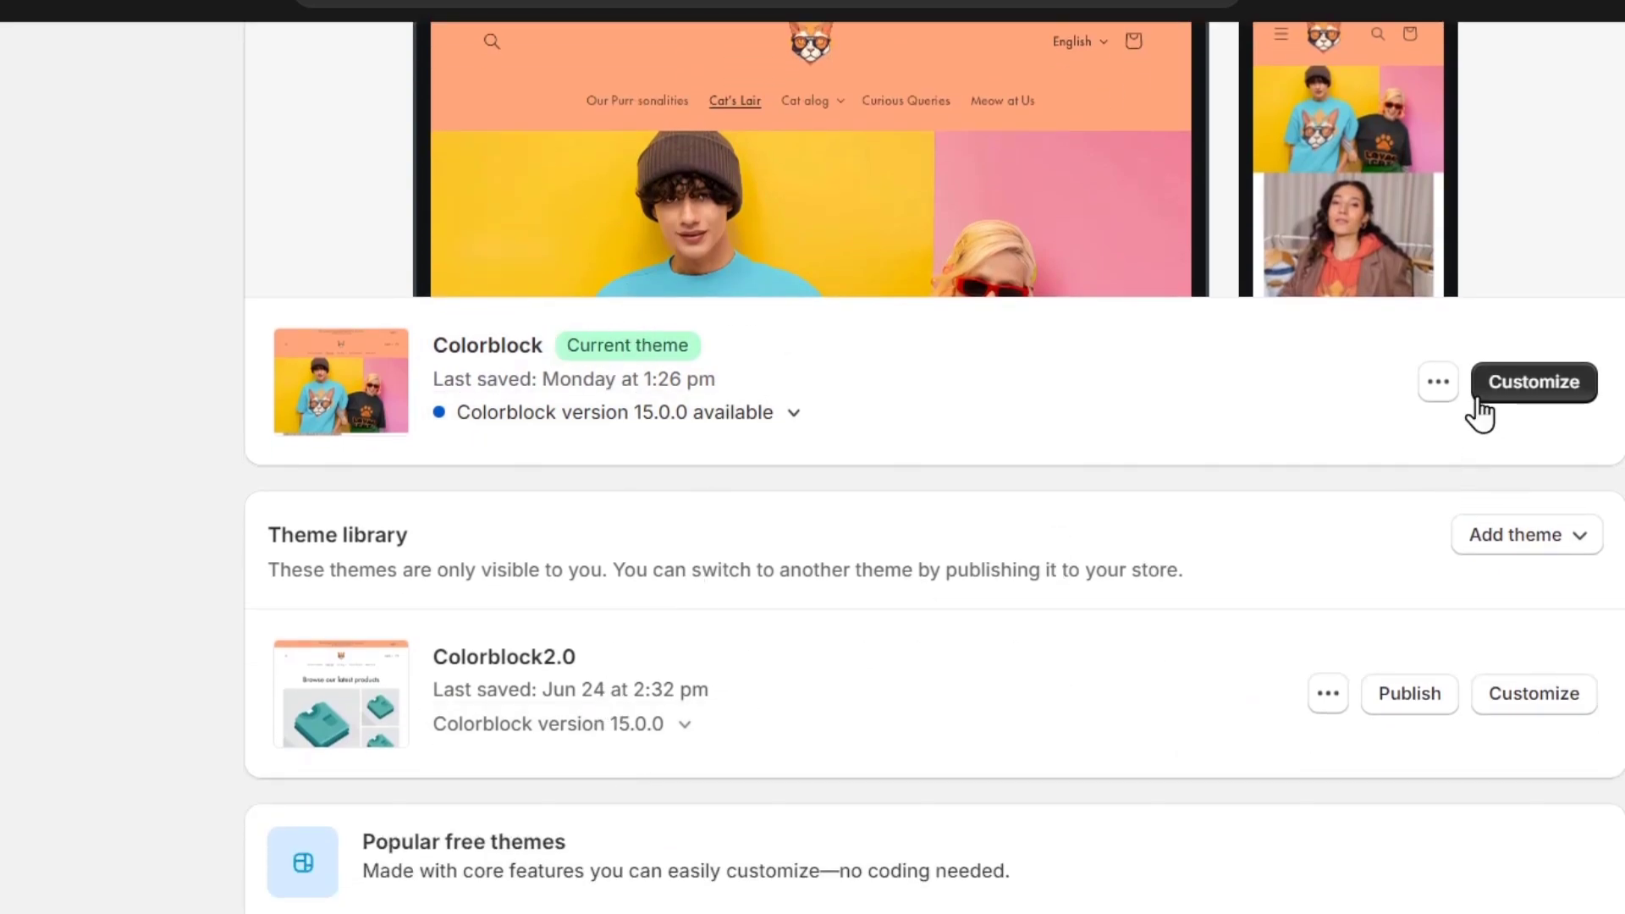
click(1437, 381)
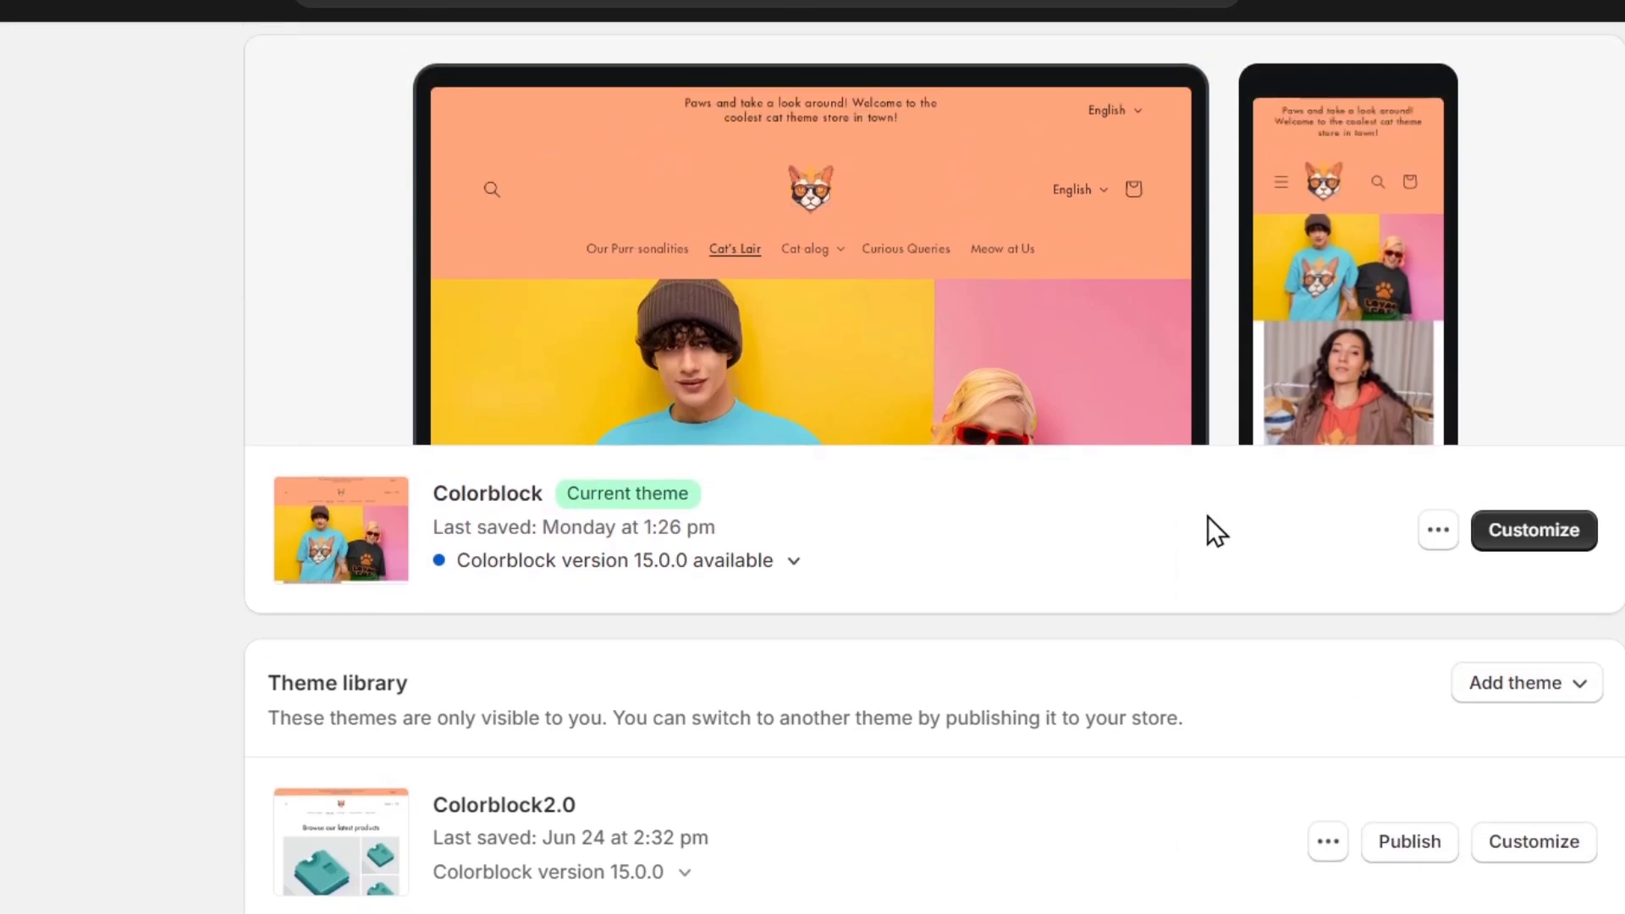
mouse_move(1009, 334)
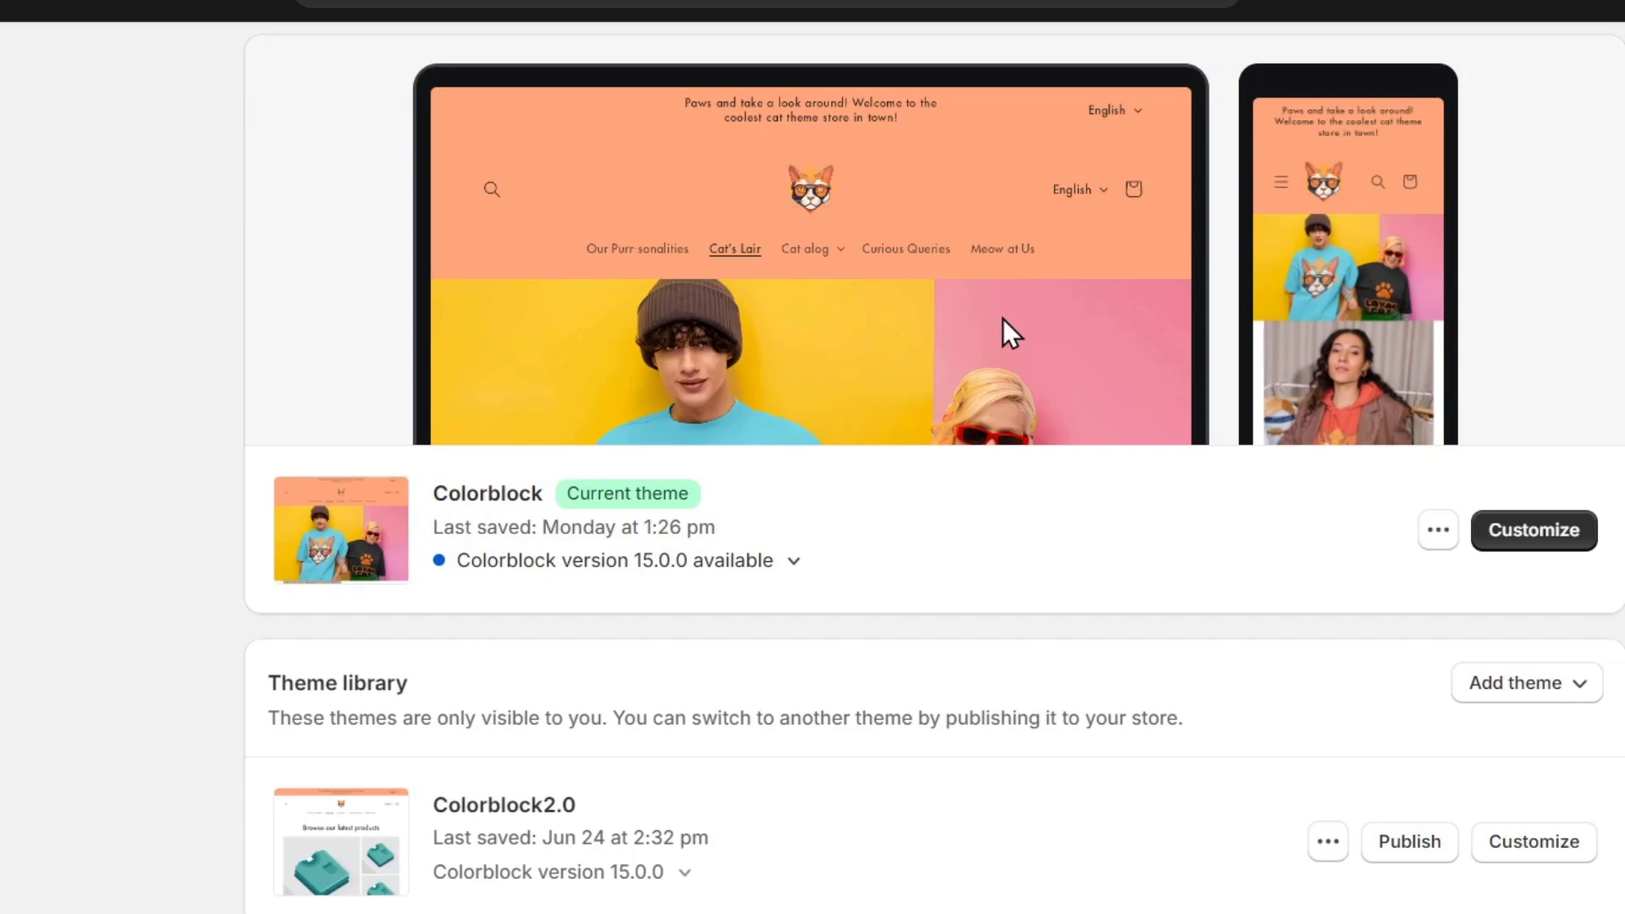
mouse_move(969, 405)
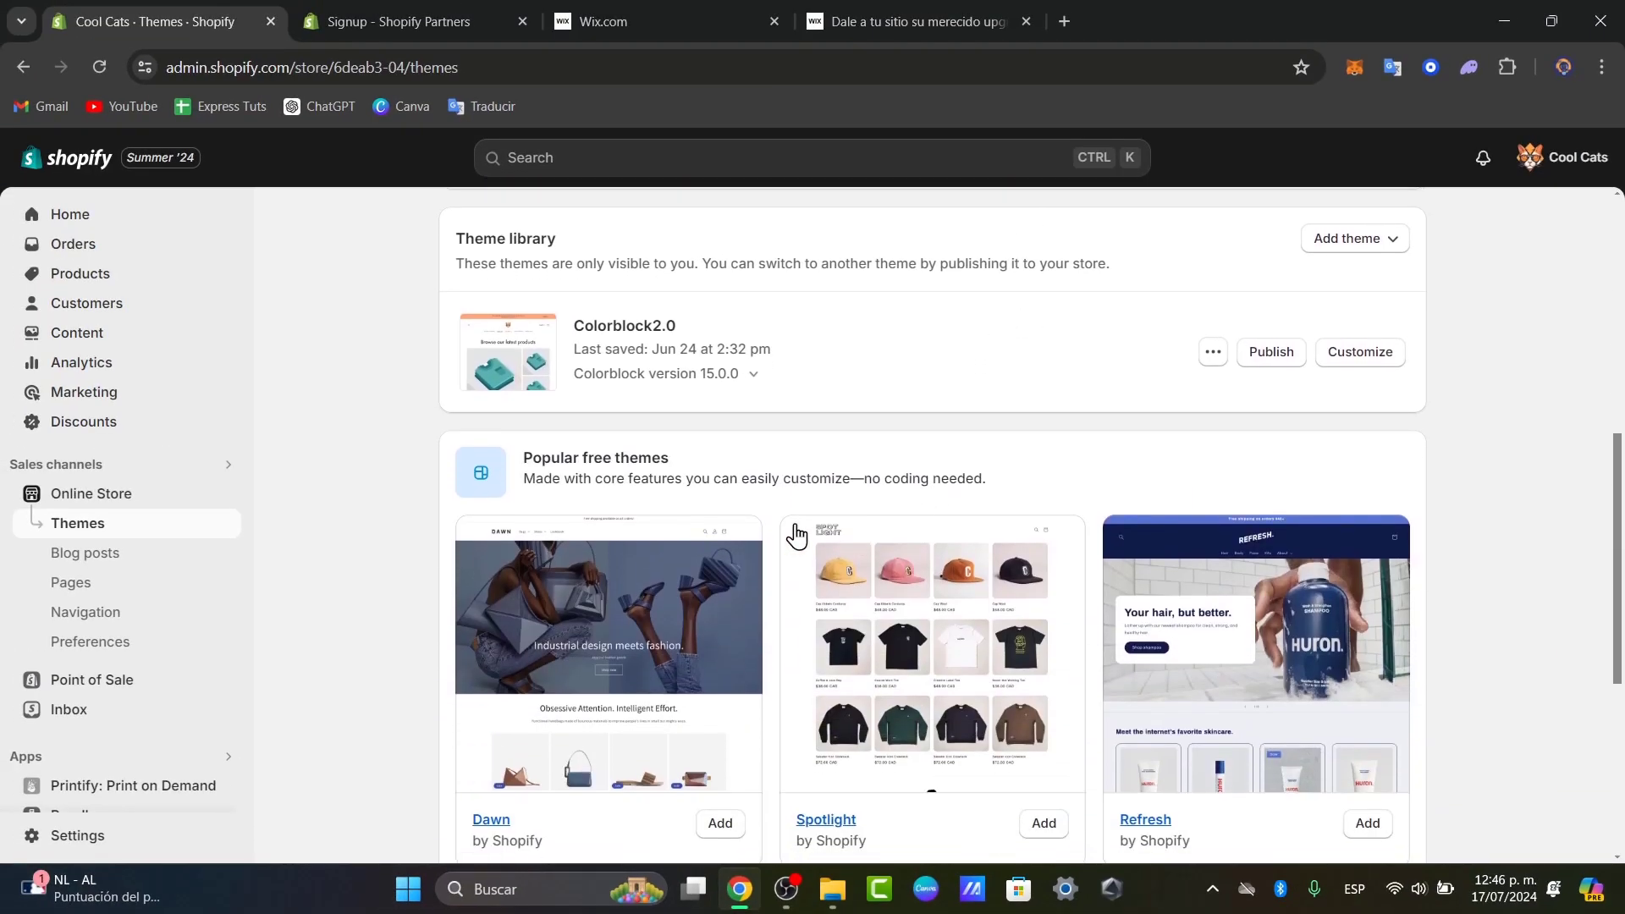
Step: Visit the Shopify Theme Store from 'Explore more themes' and browse its listings in a new tab
scroll(down, 3)
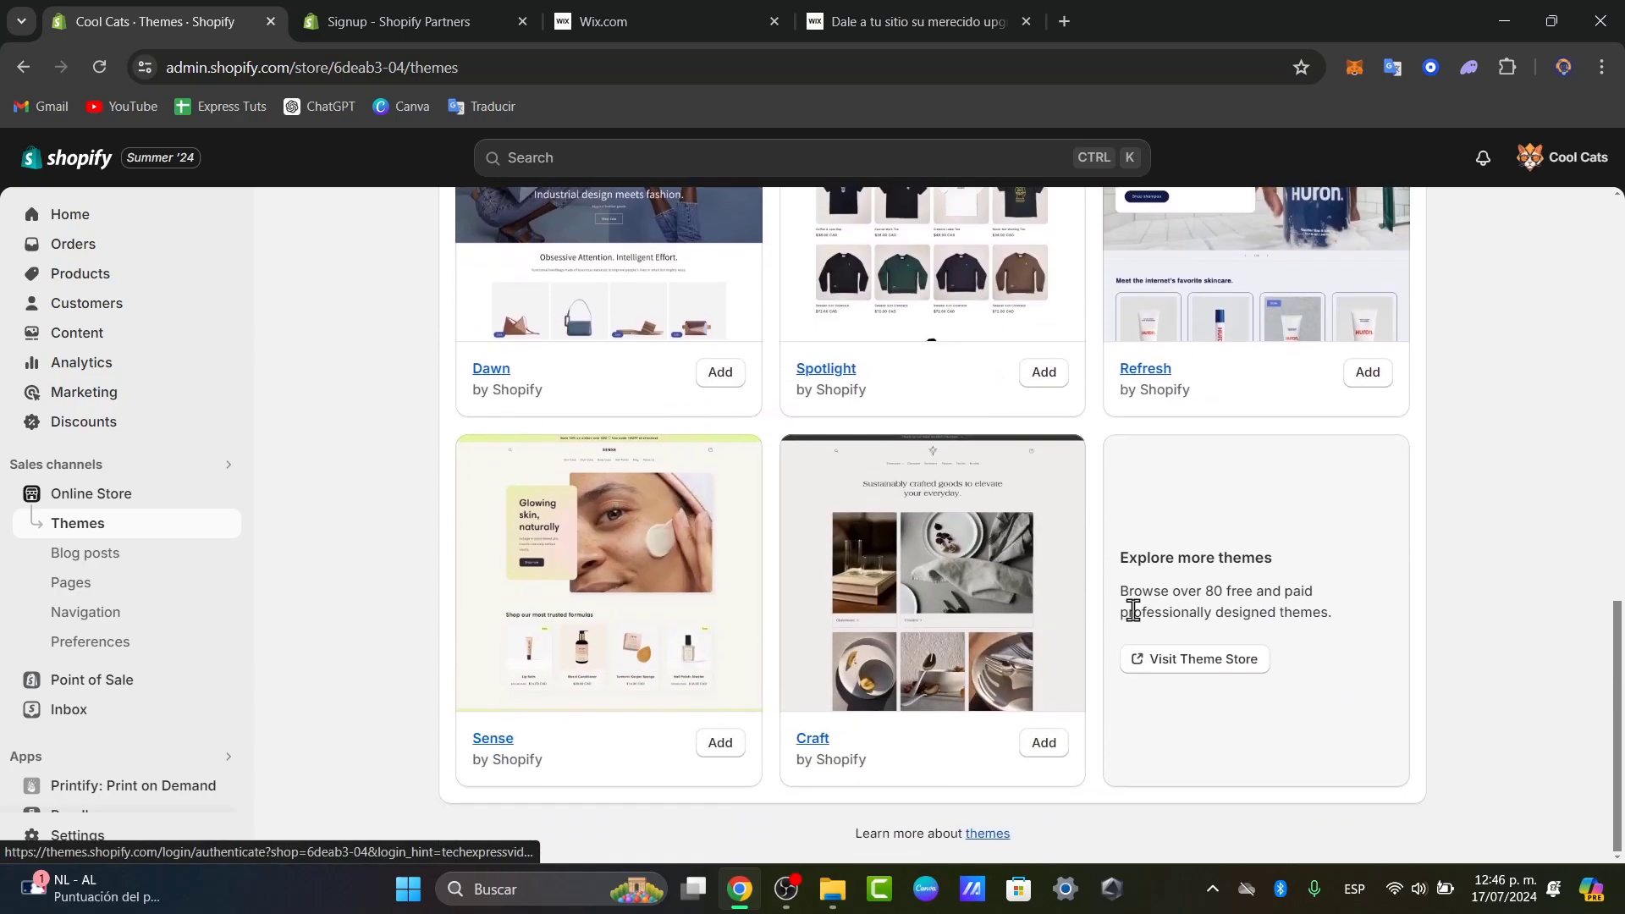
click(1193, 658)
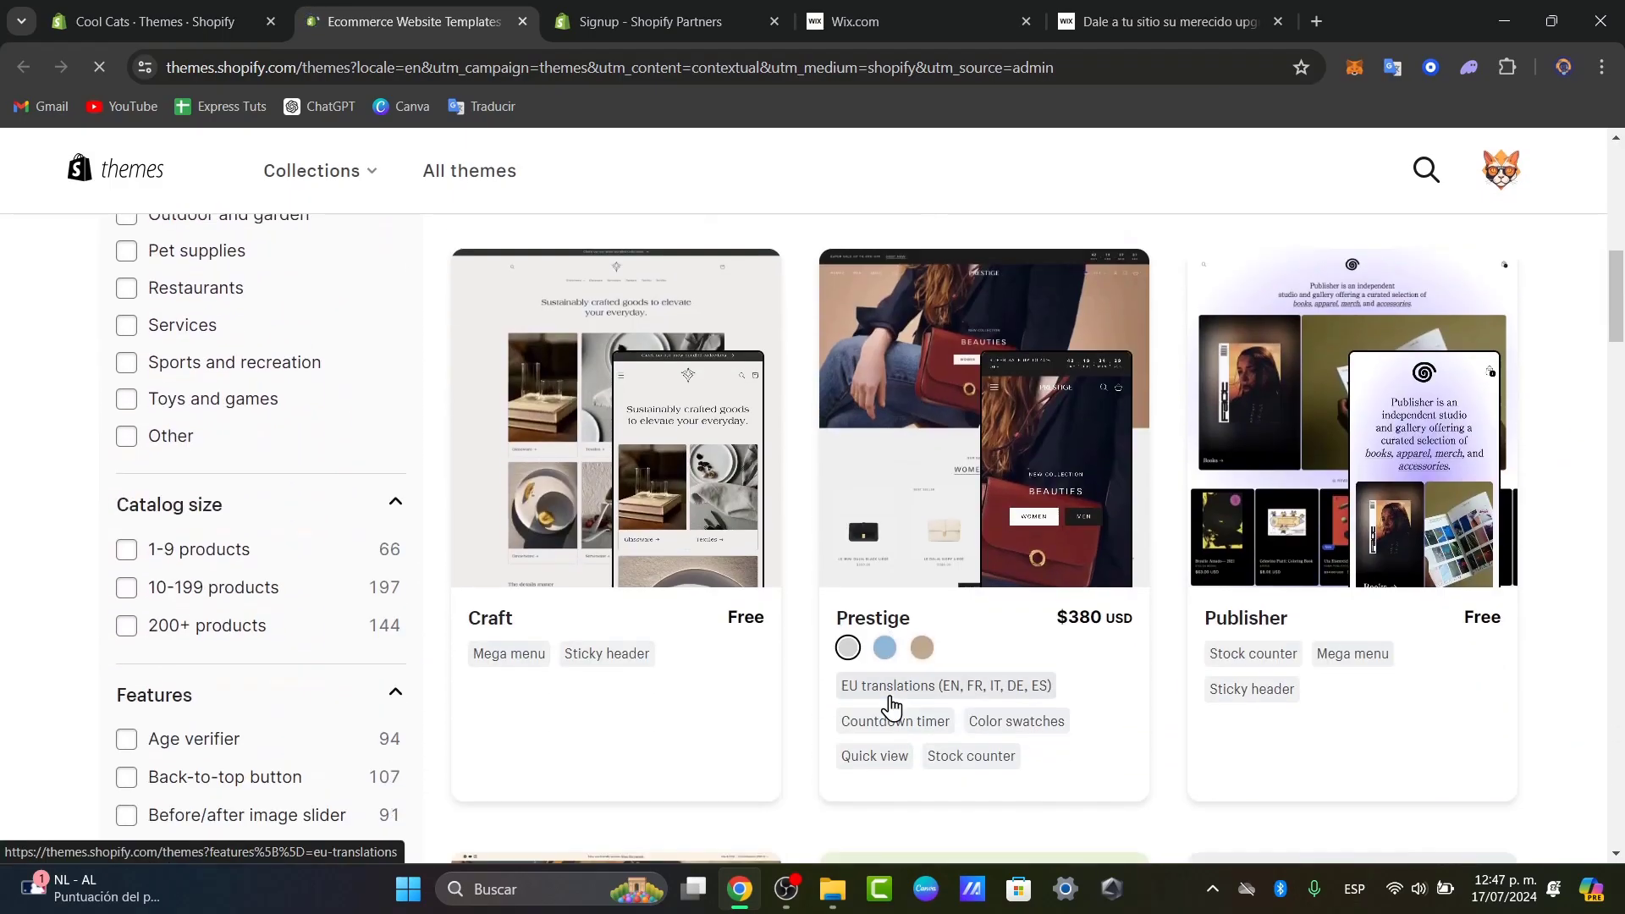
click(650, 20)
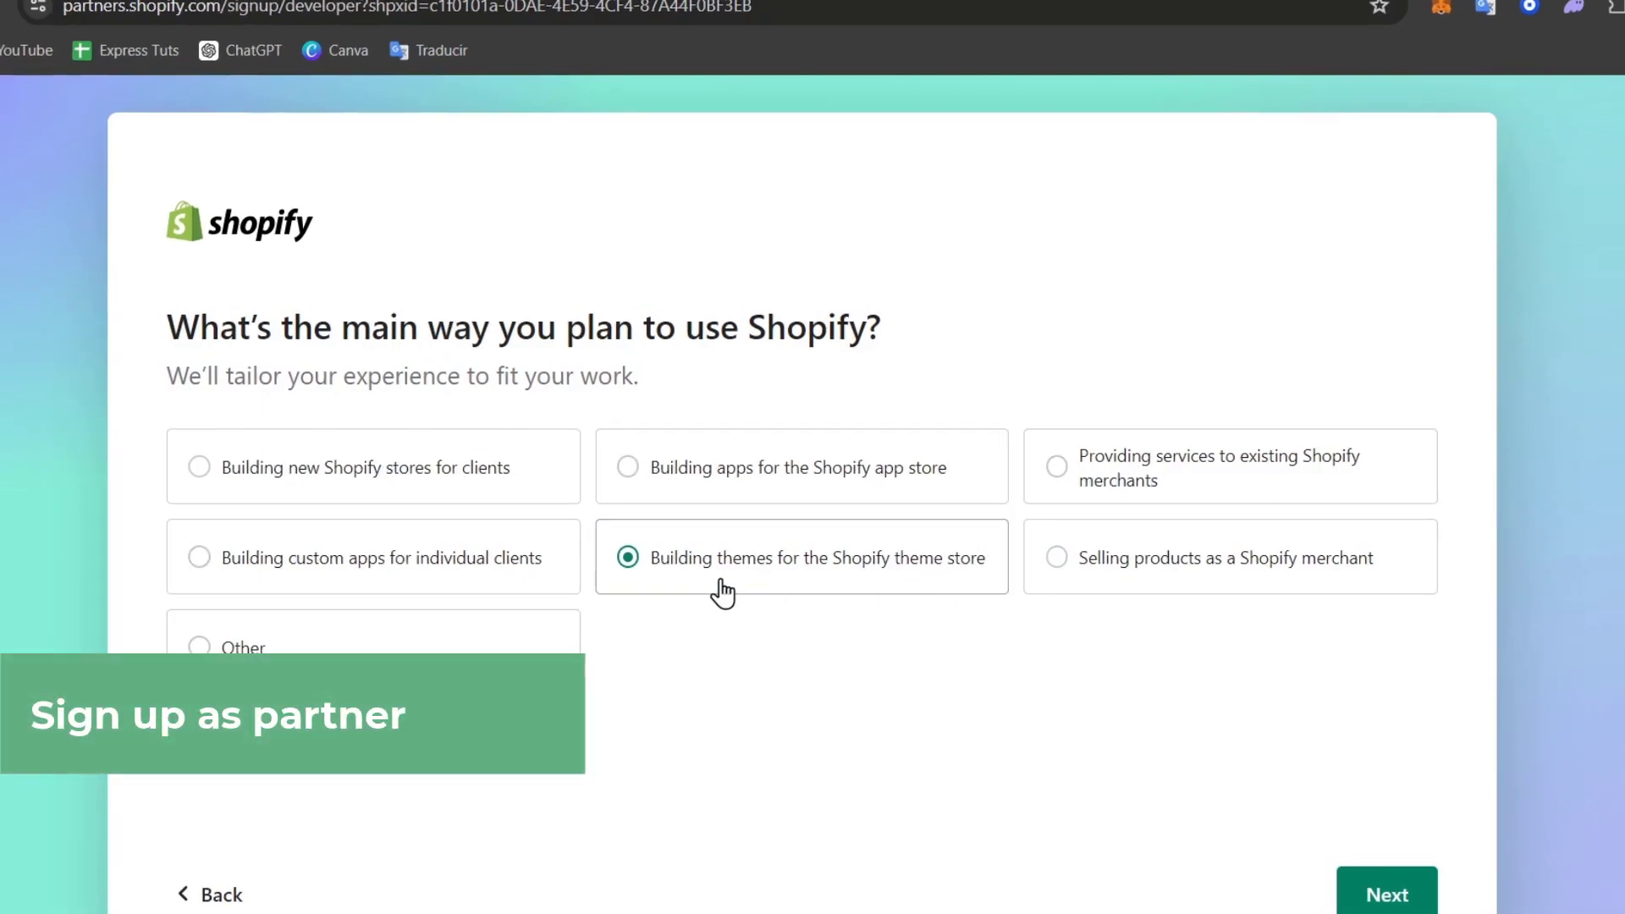
Step: Complete partner signup: building themes, located in Aguascalientes, Mexico, then the contact form
click(1387, 894)
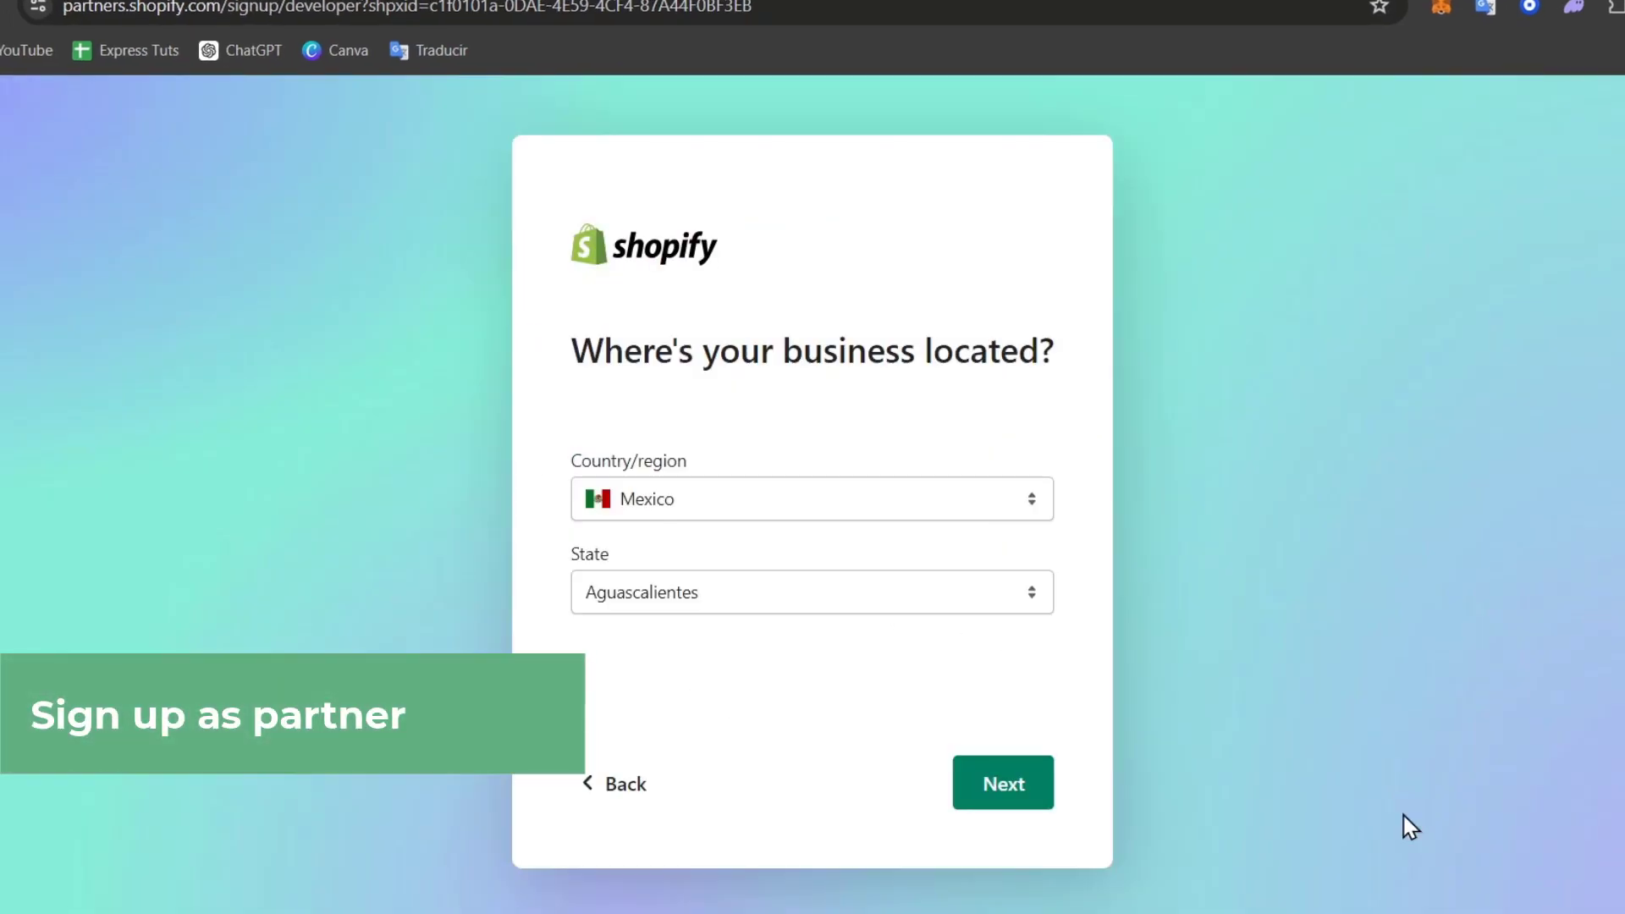
click(811, 592)
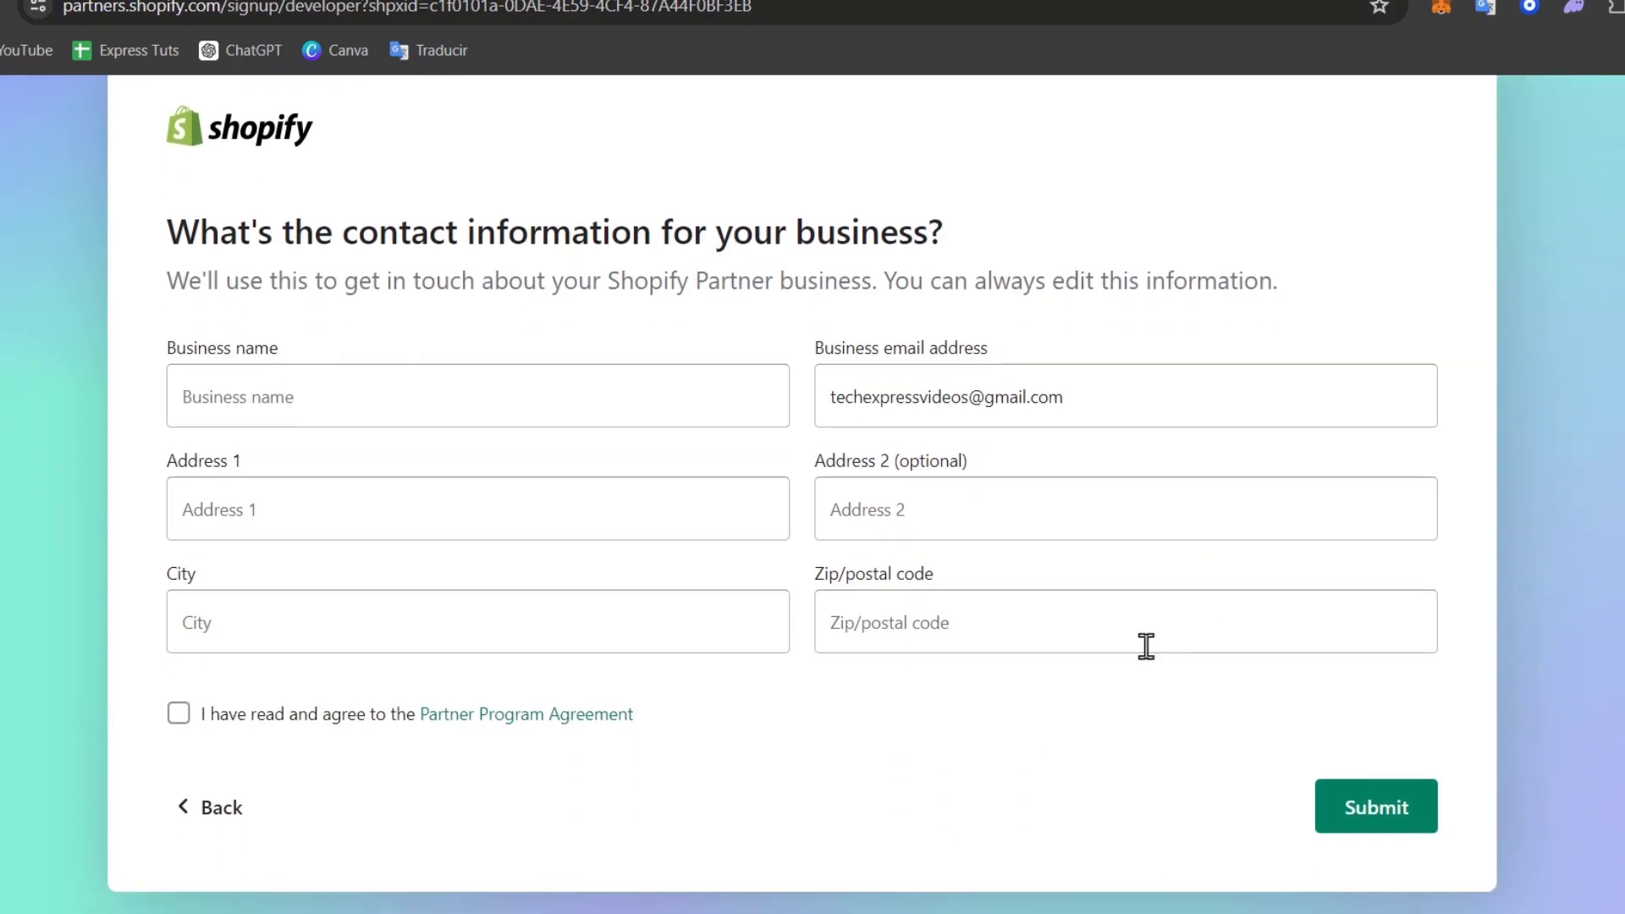
mouse_move(637, 510)
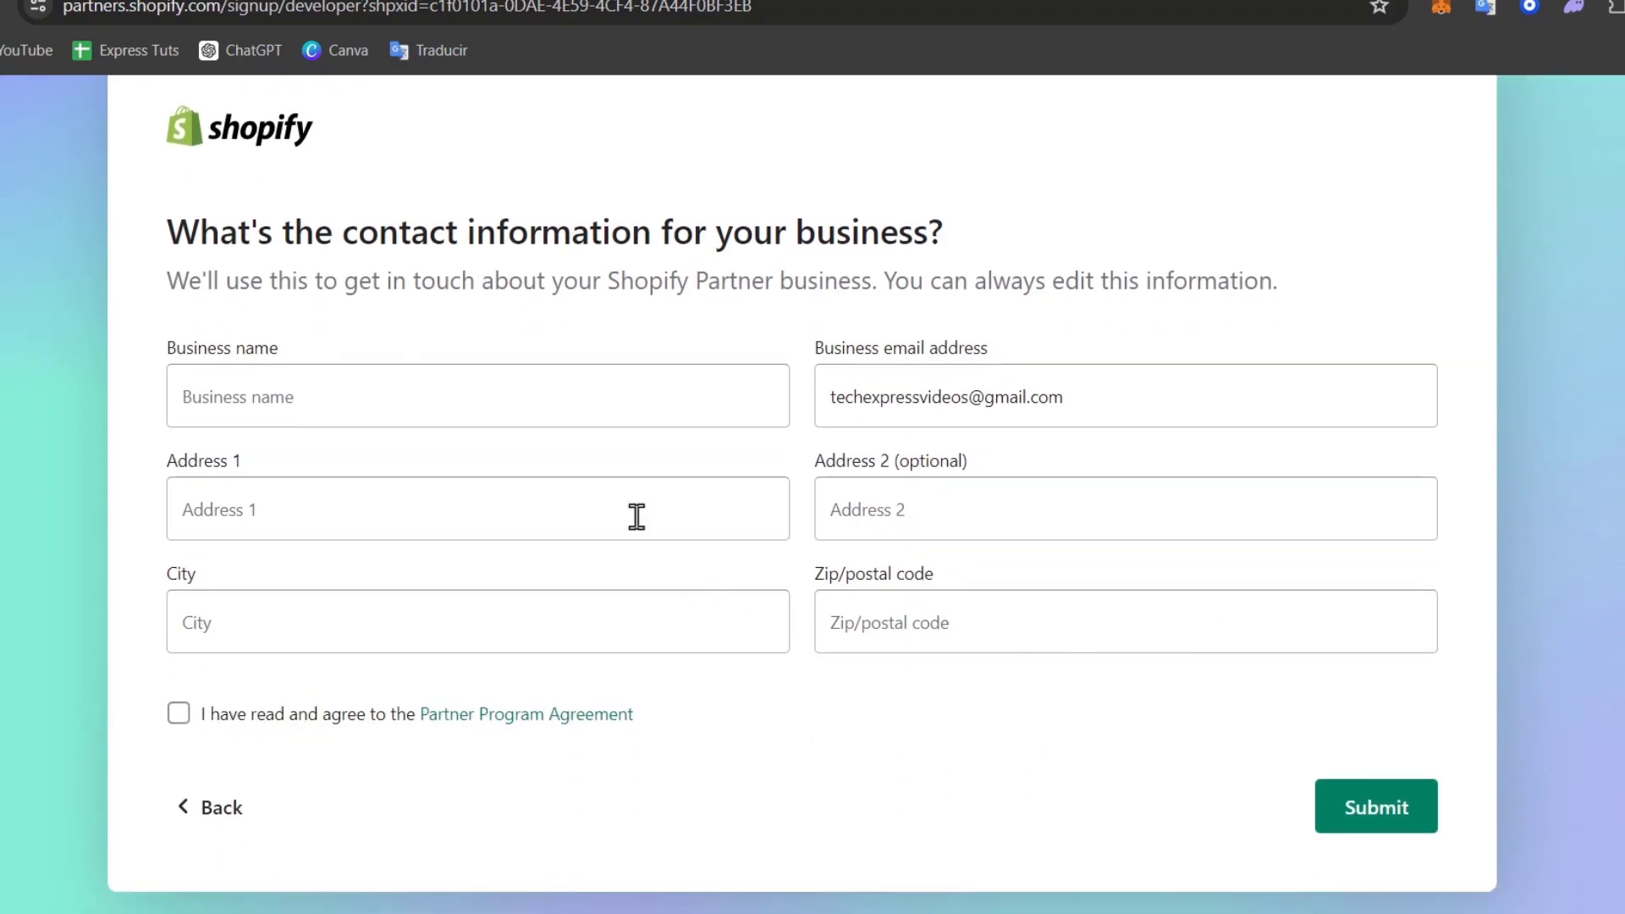
click(1375, 806)
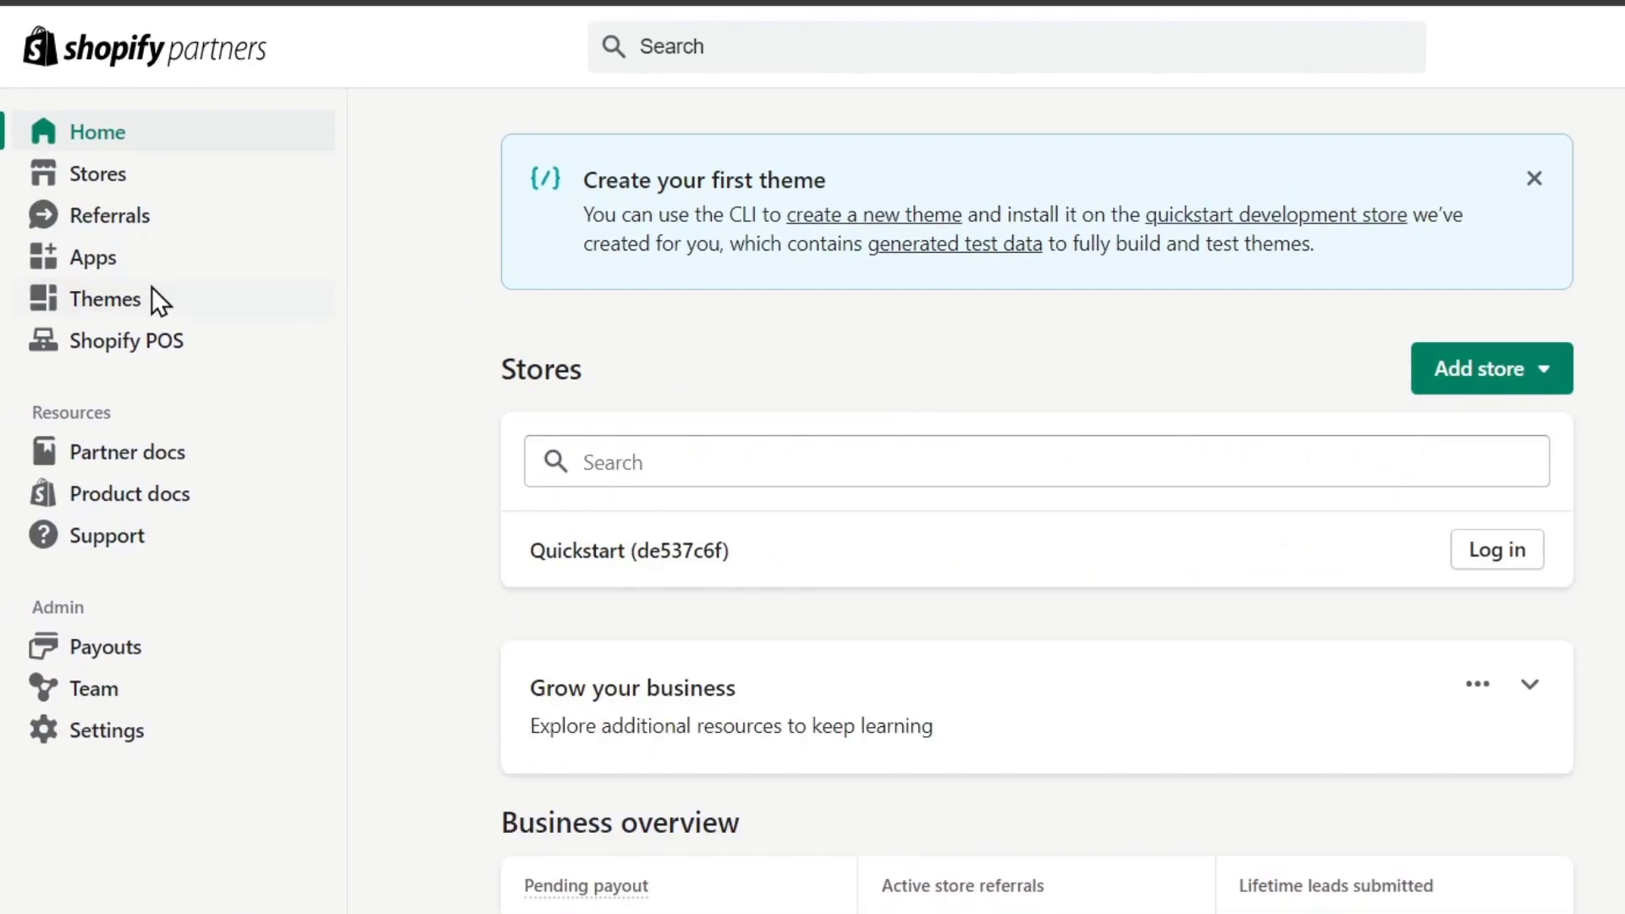
Step: From the Partners Themes section, open 'all theme submission requirements' in a new tab
click(105, 298)
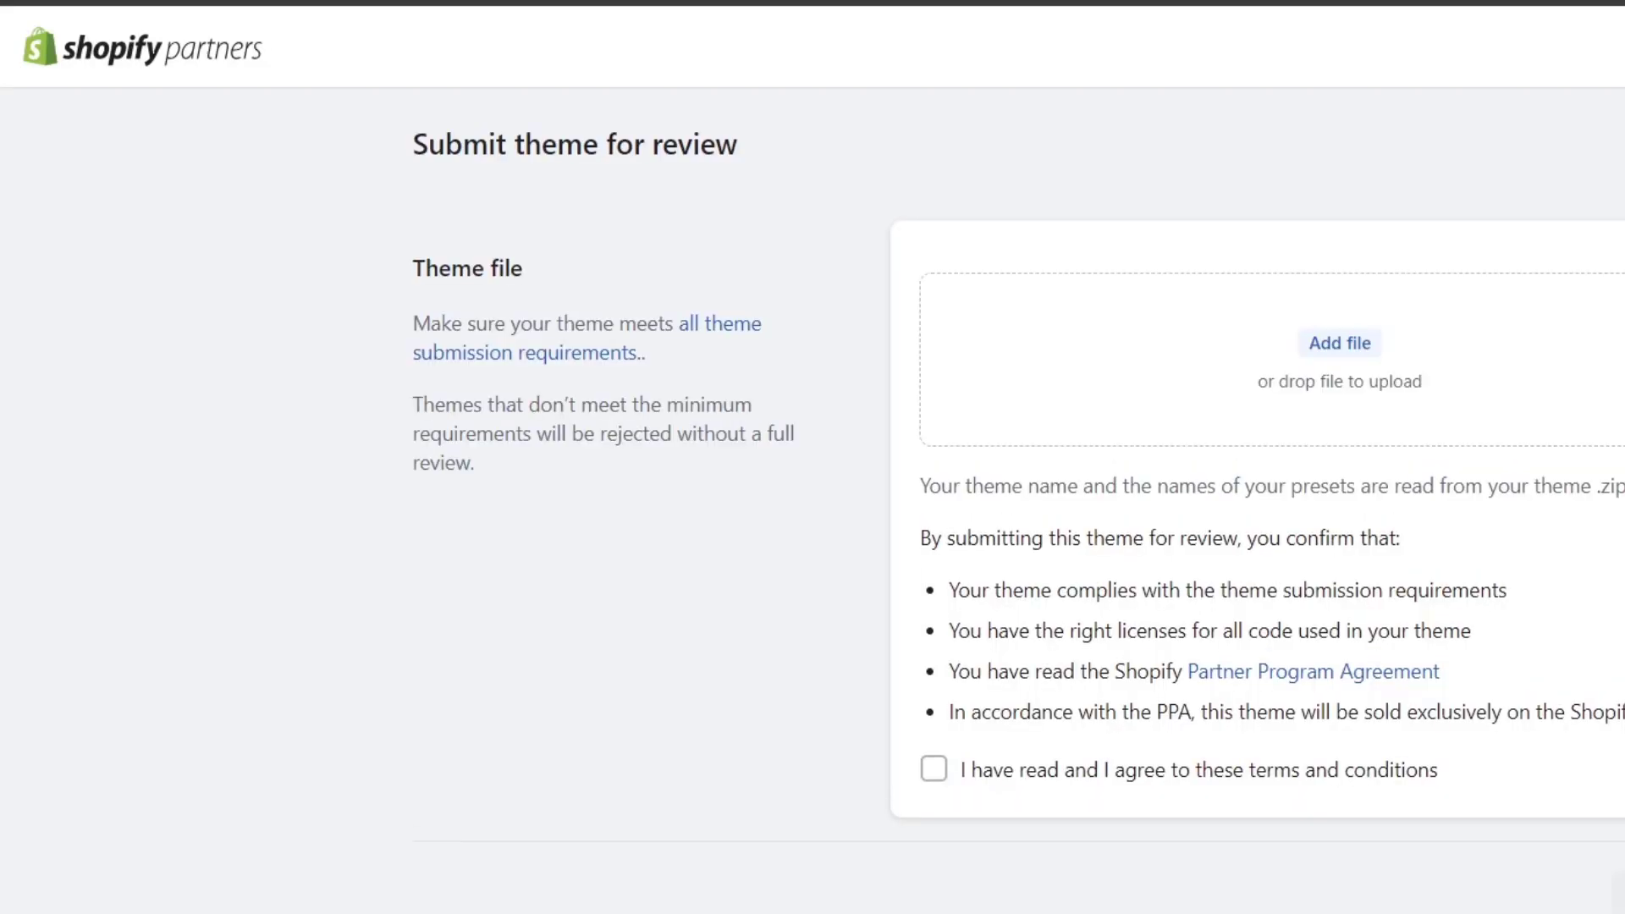
mouse_move(1493, 376)
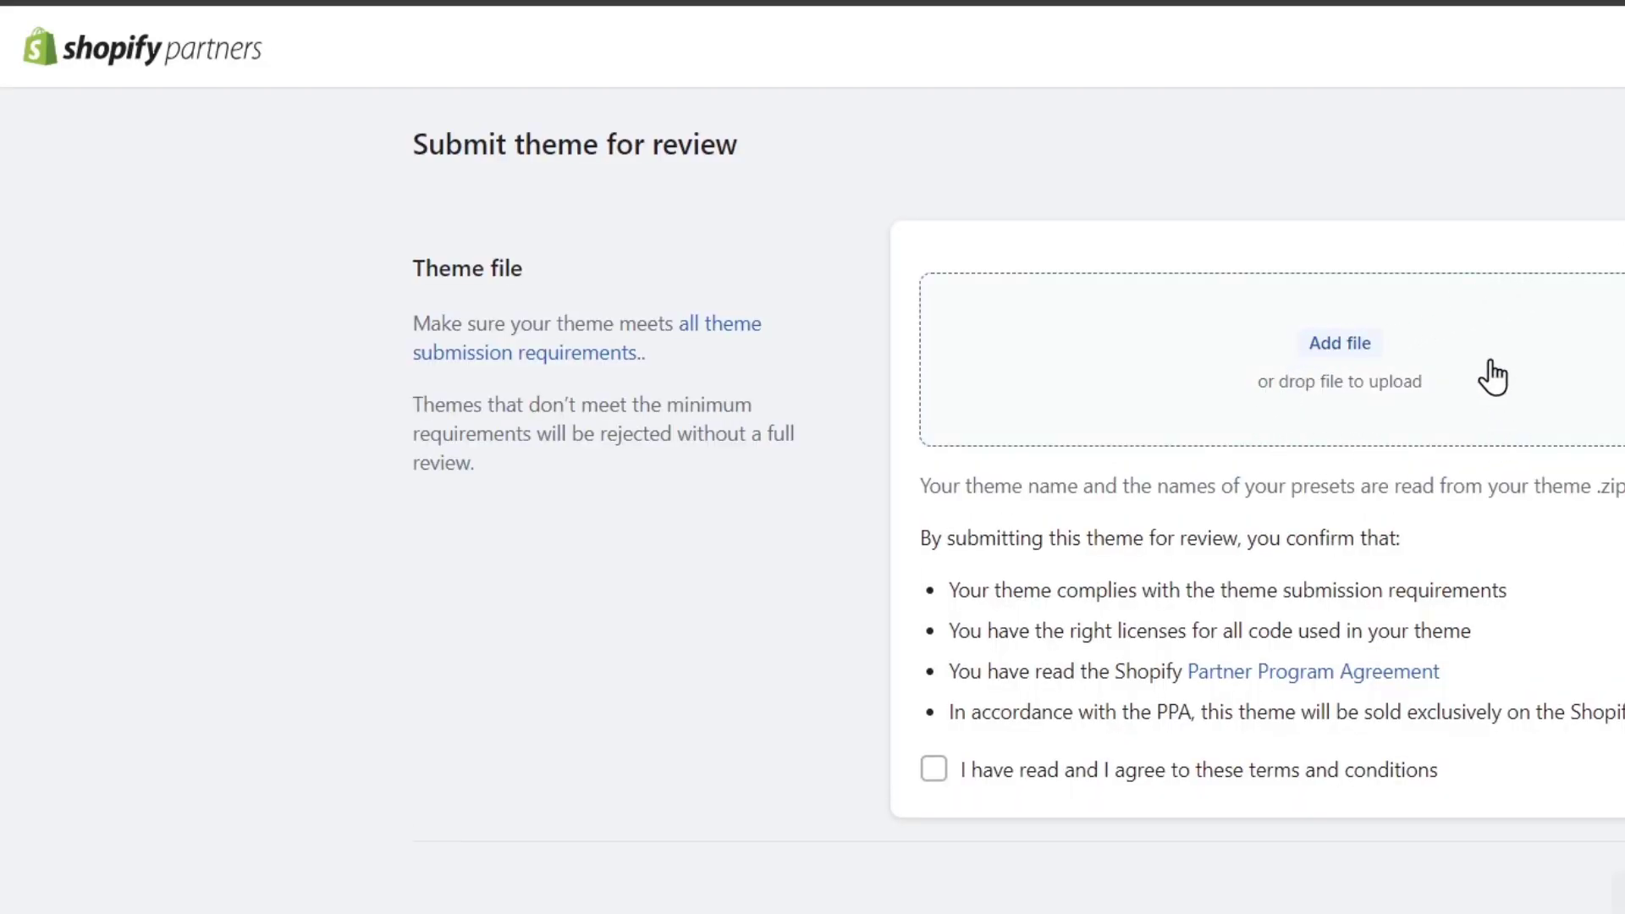
mouse_move(1298, 415)
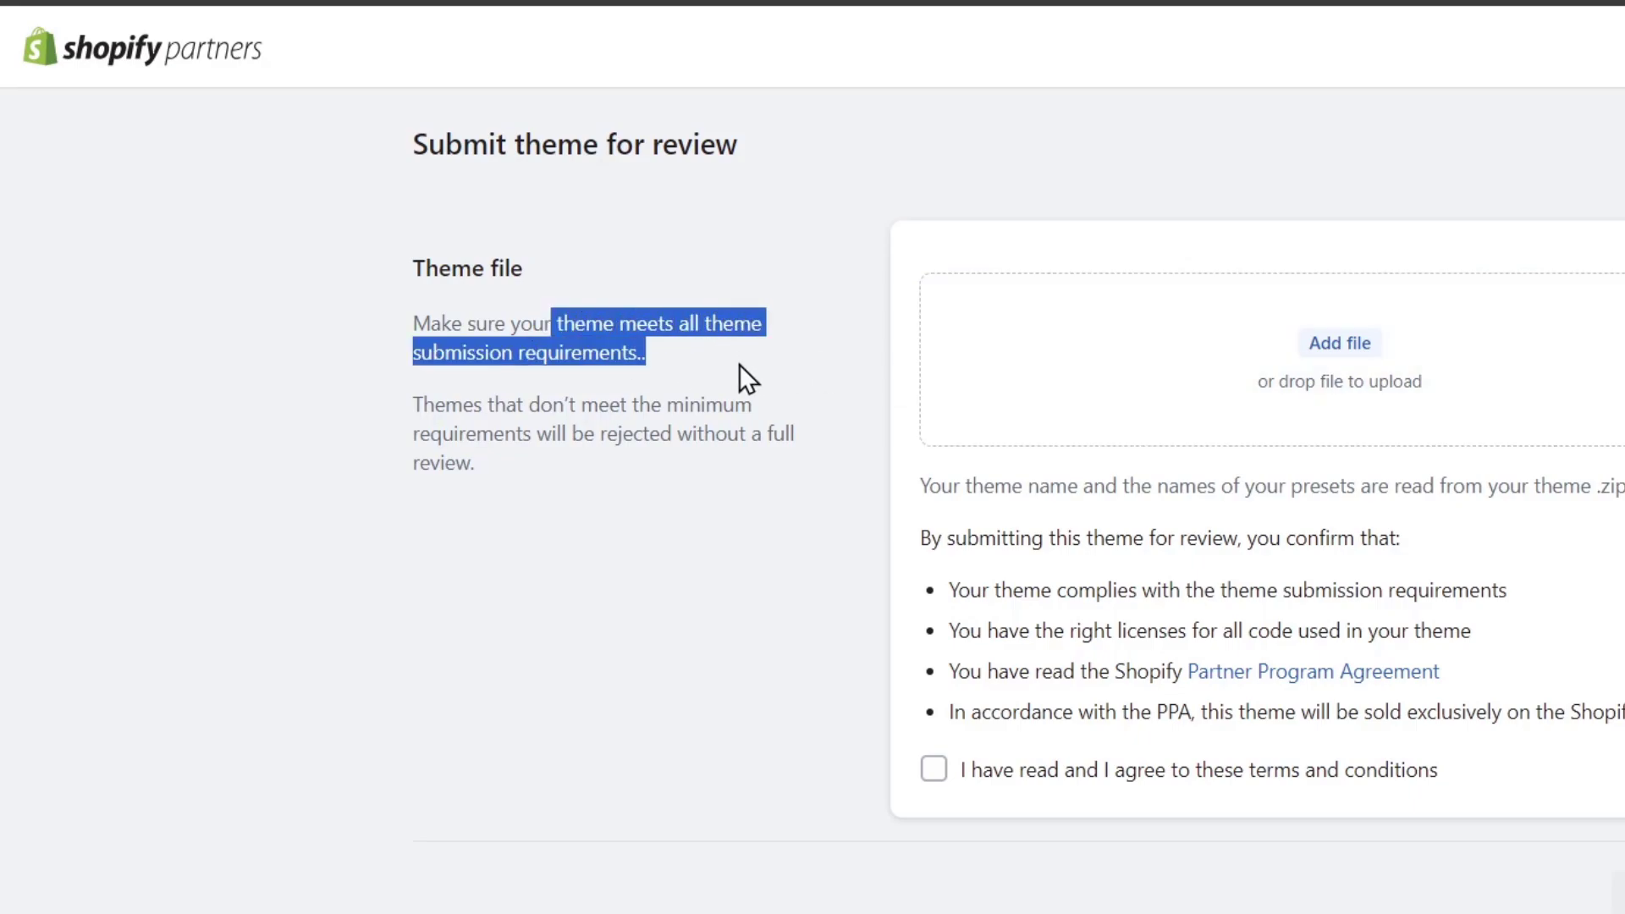
right_click(657, 322)
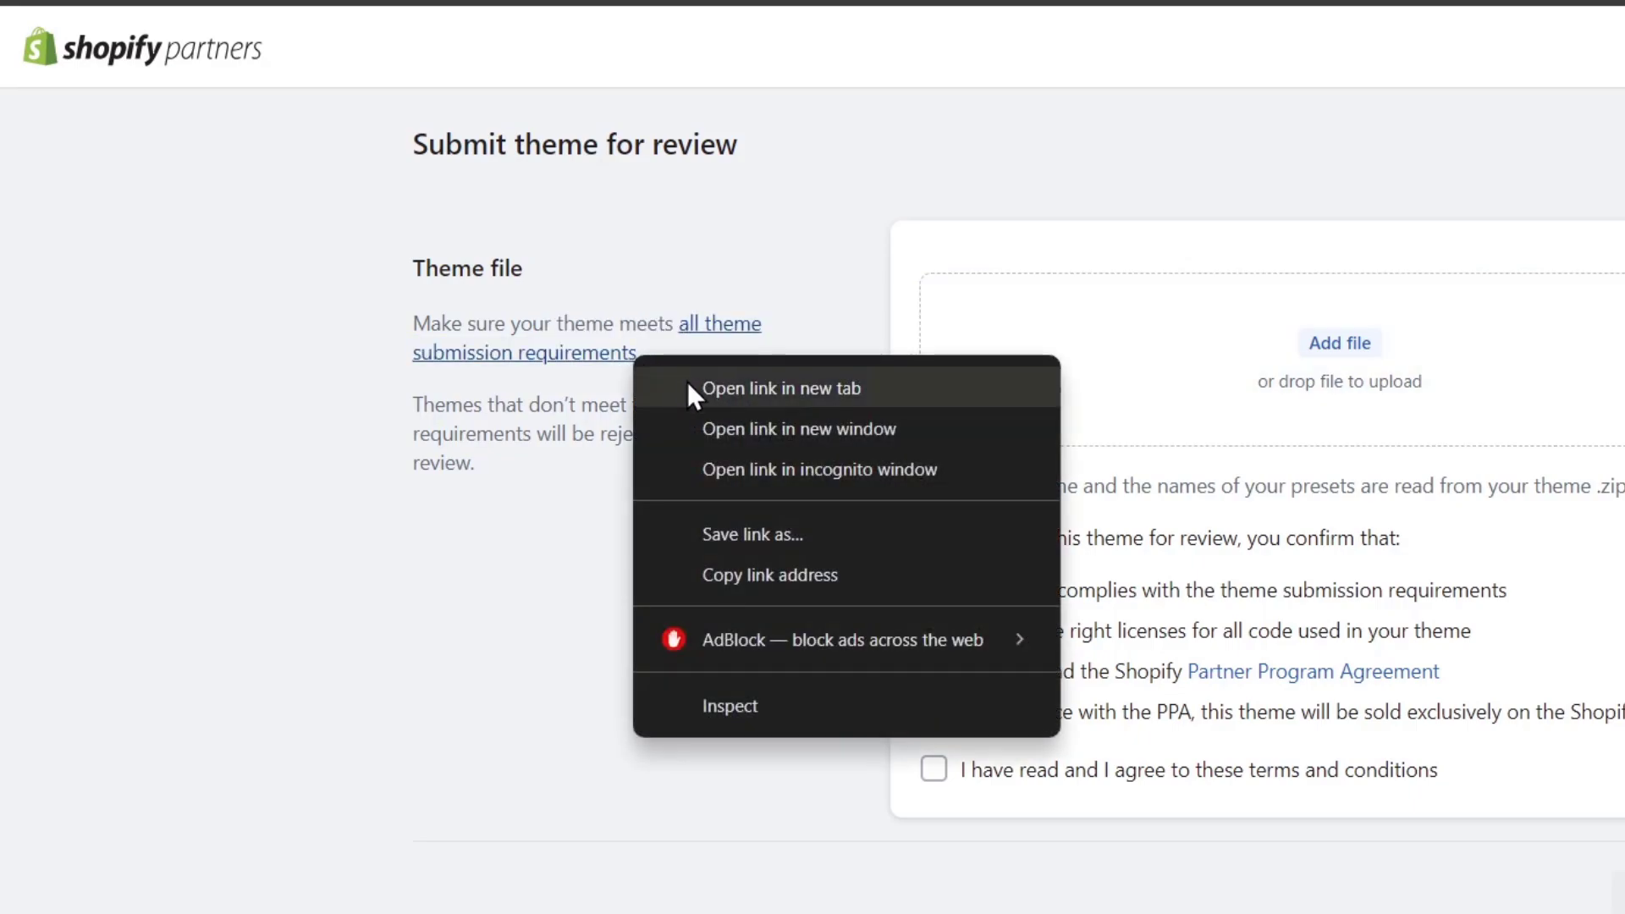
click(781, 388)
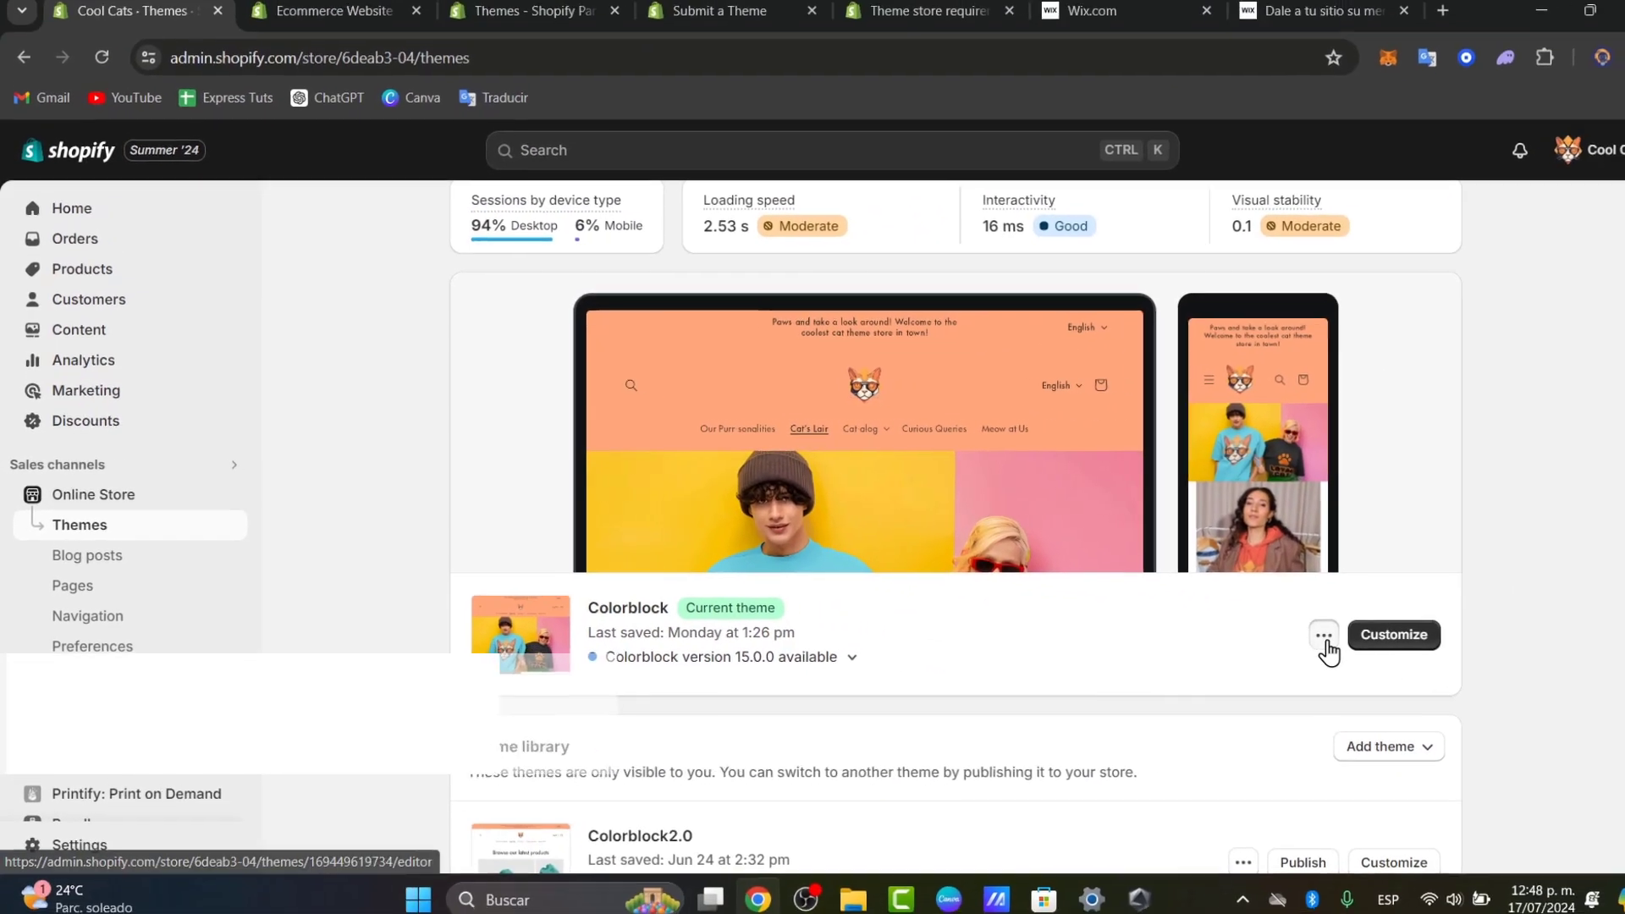
Step: Request the Colorblock theme file download by email from its more-actions menu
click(1323, 635)
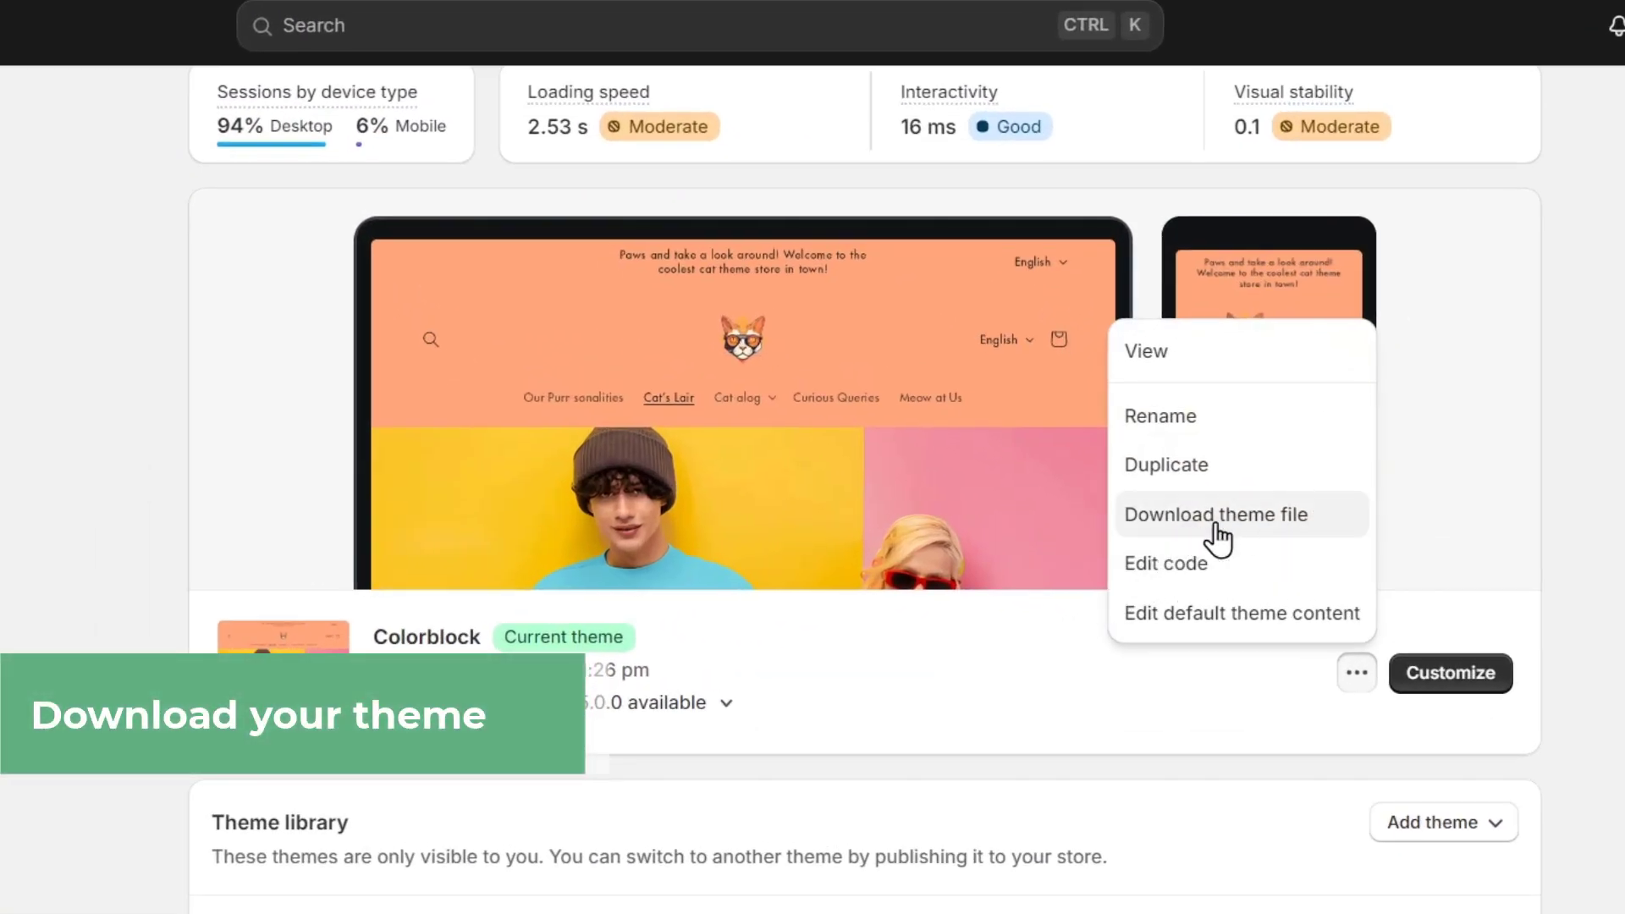
click(1216, 515)
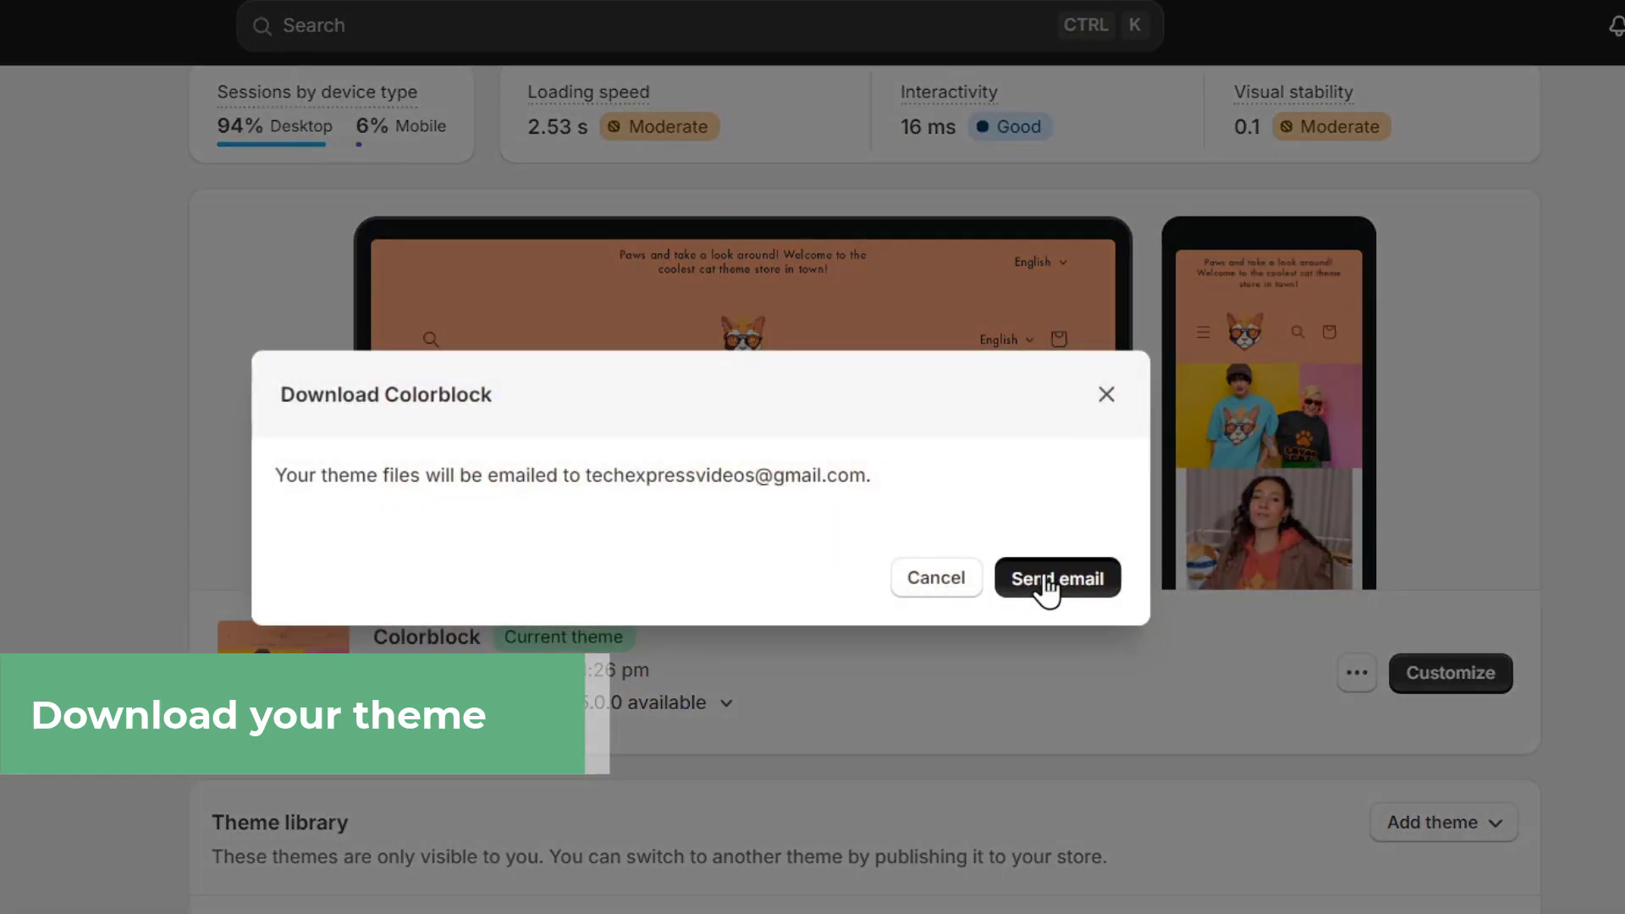
click(1056, 577)
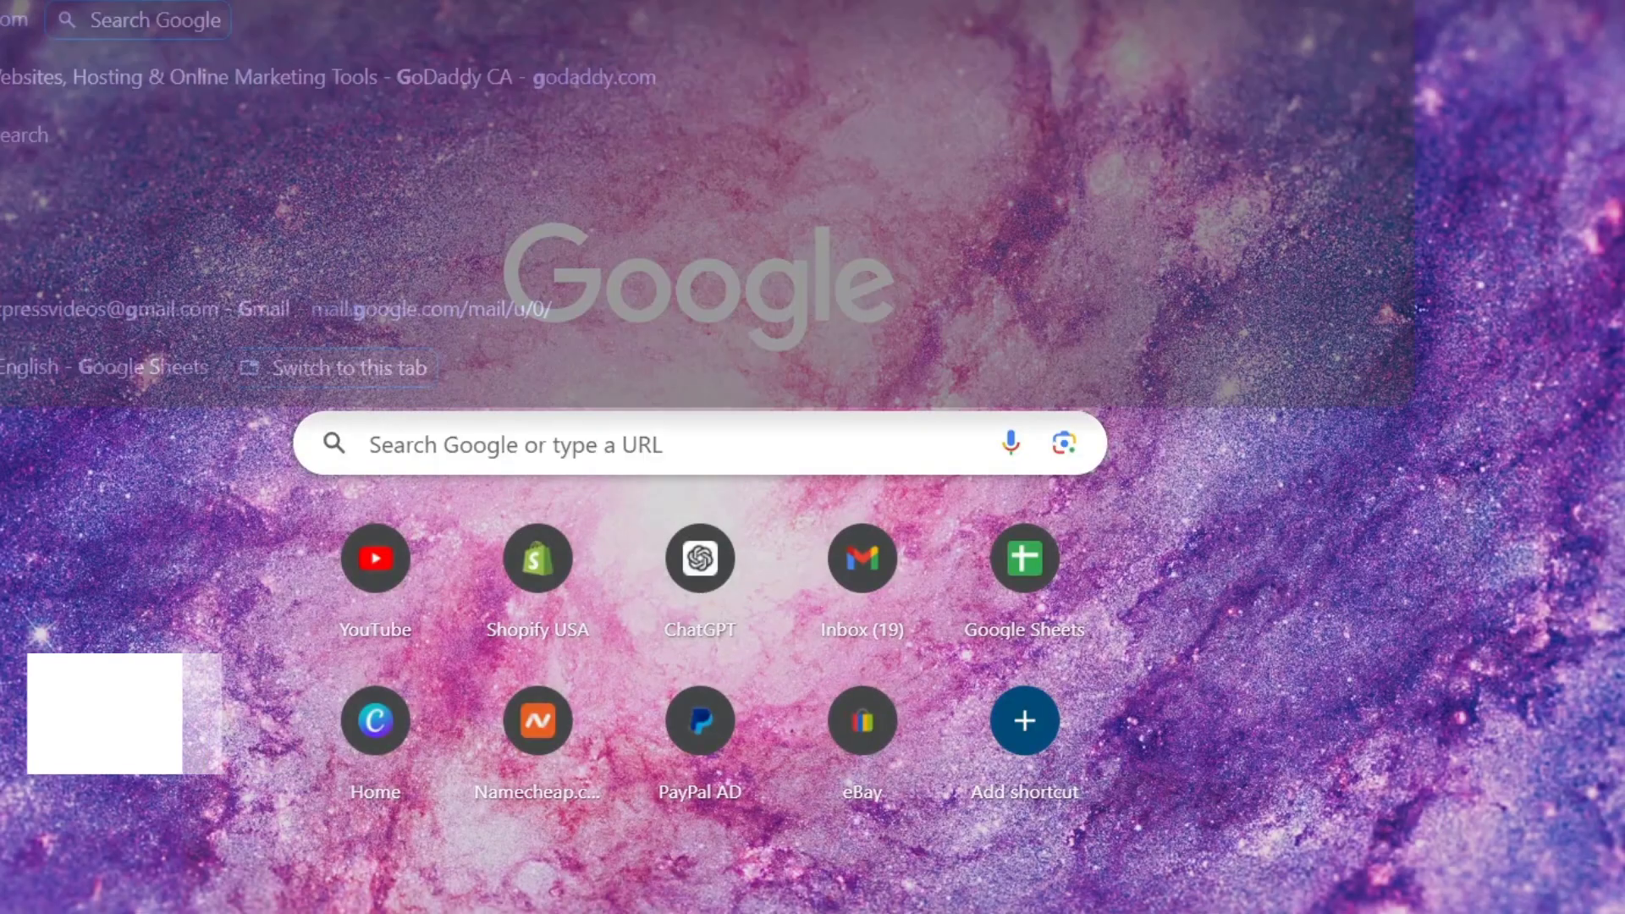
Step: In Gmail, open the 'theme export is ready' email and download the exported theme zip
click(862, 559)
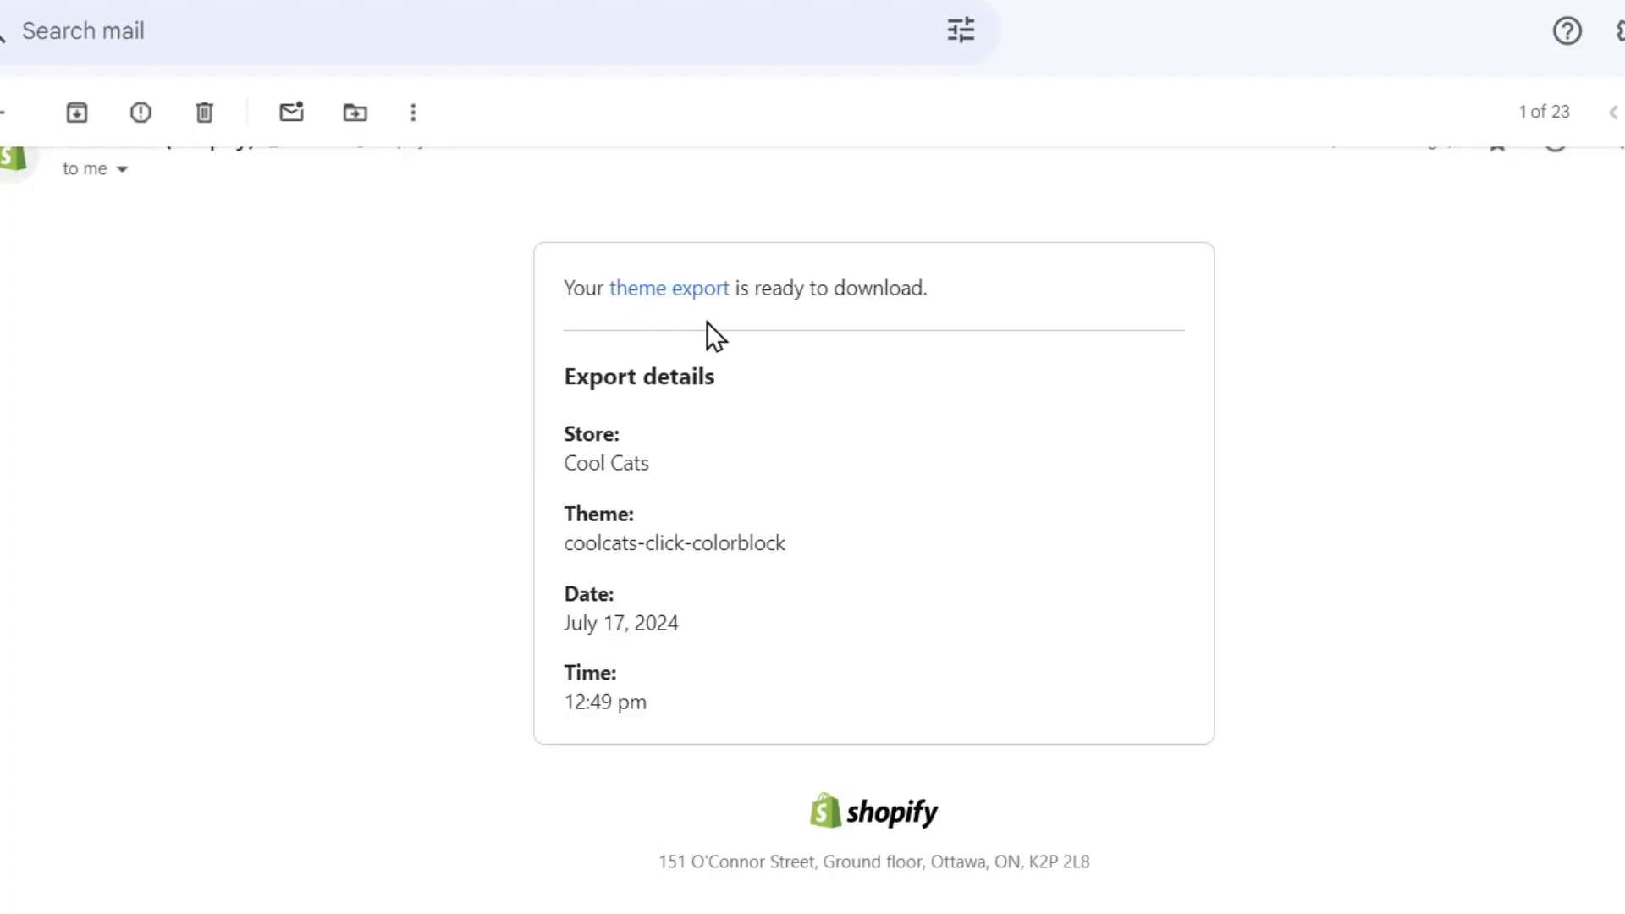
click(669, 288)
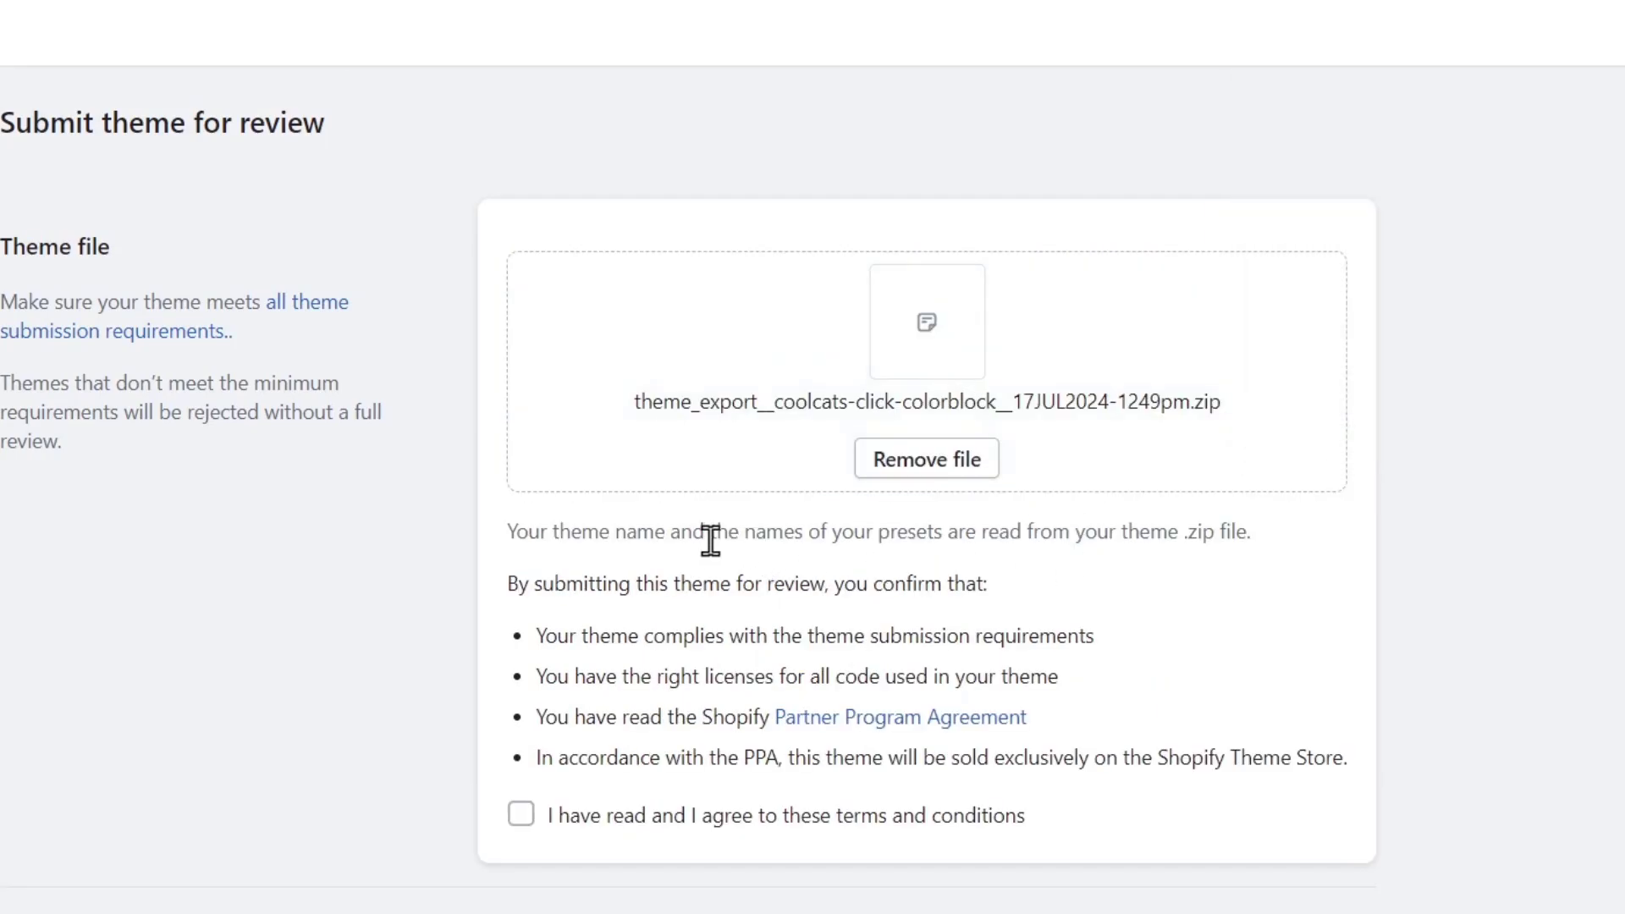
Step: Read through the review form's theme-name note and submission confirmation text by highlighting them
drag(707, 531, 987, 582)
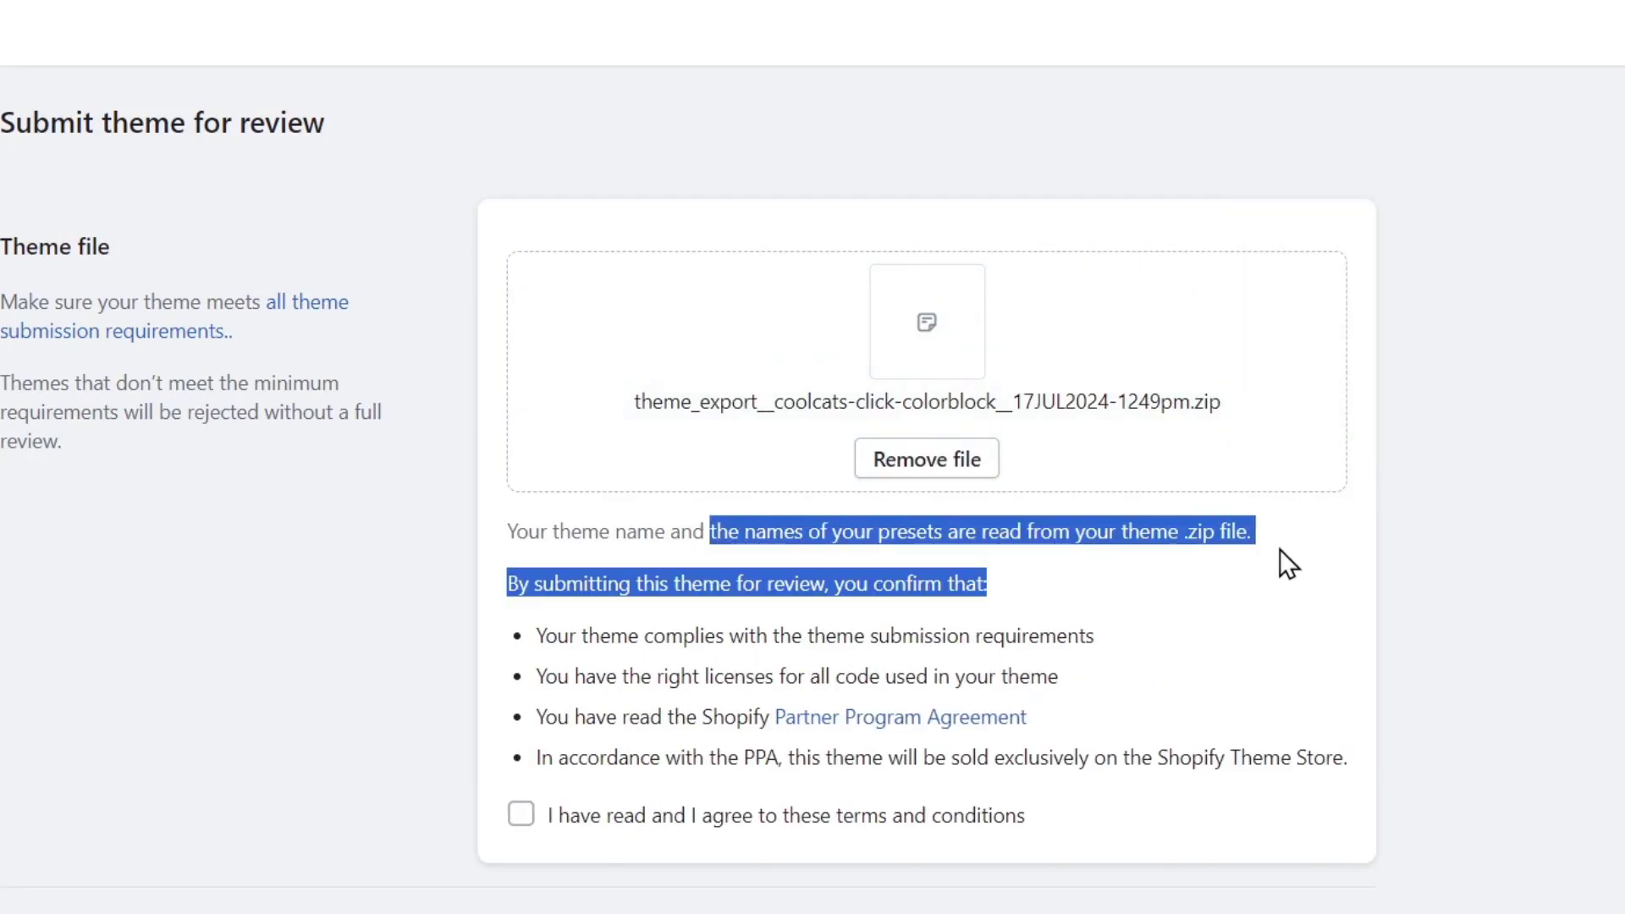
mouse_move(811, 583)
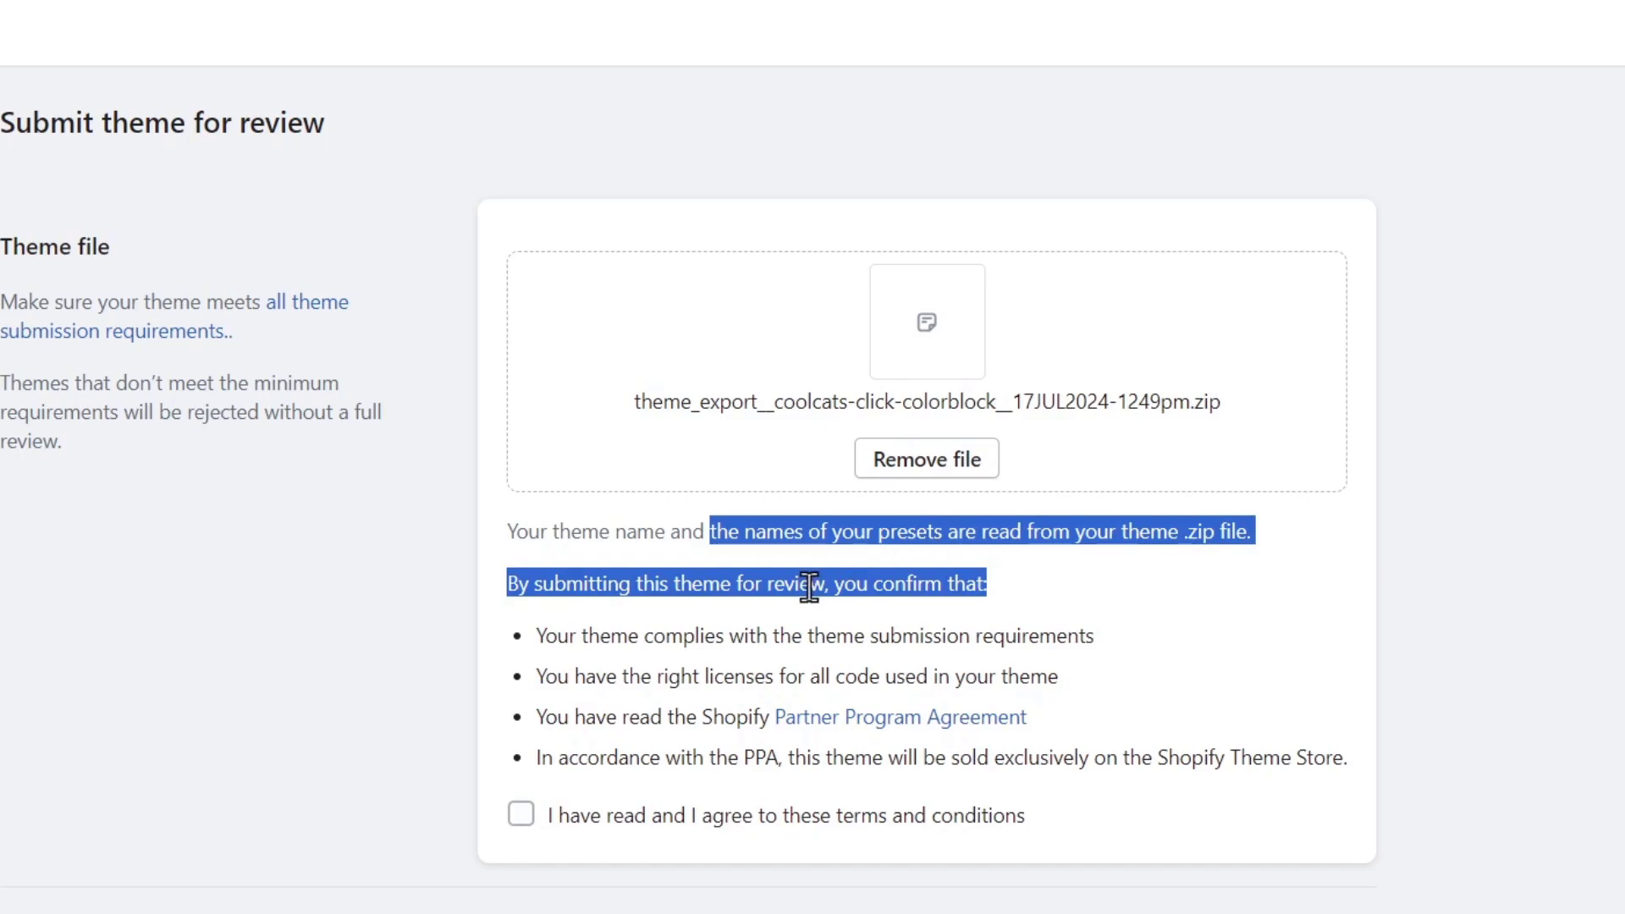
double_click(745, 634)
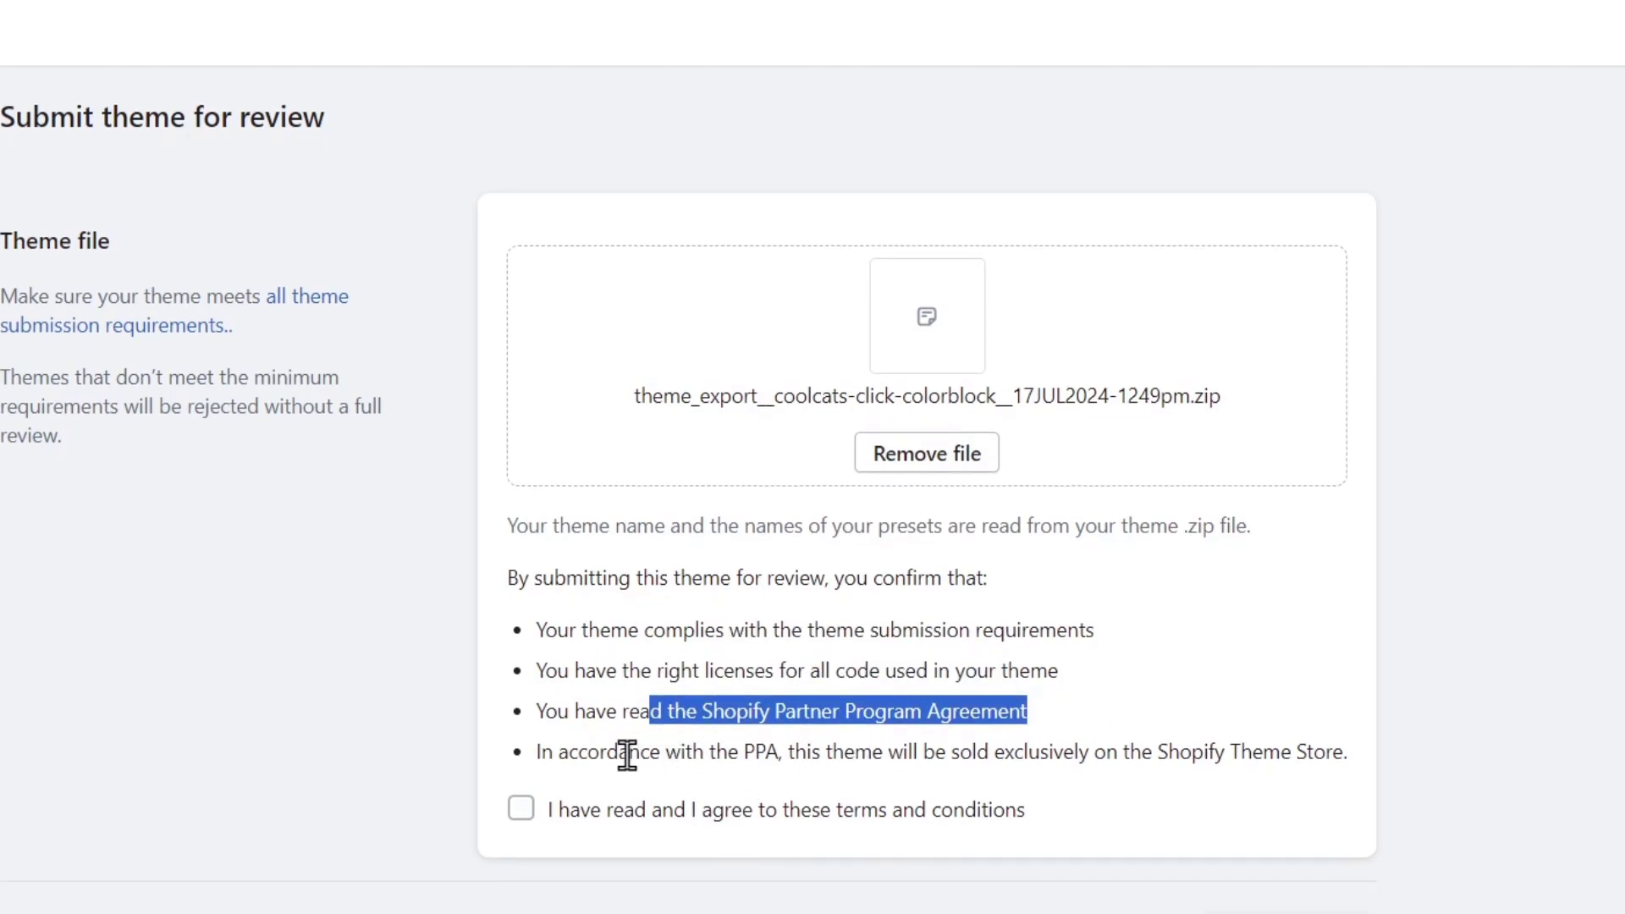
click(520, 807)
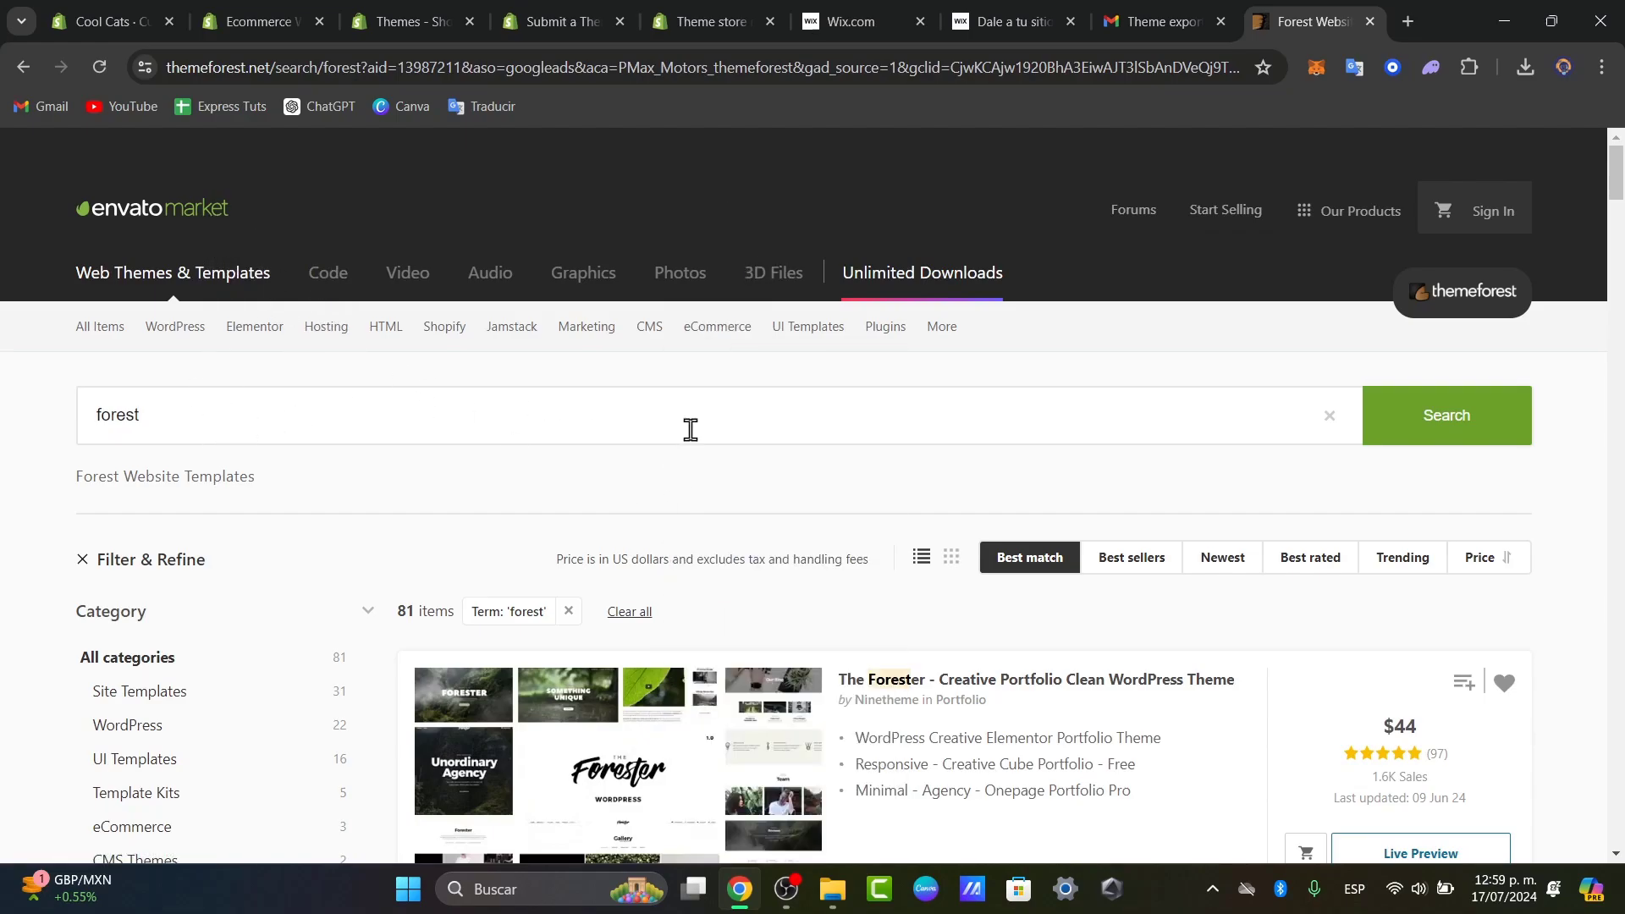
Step: Scroll through the ThemeForest 'forest' template search results
scroll(down, 3)
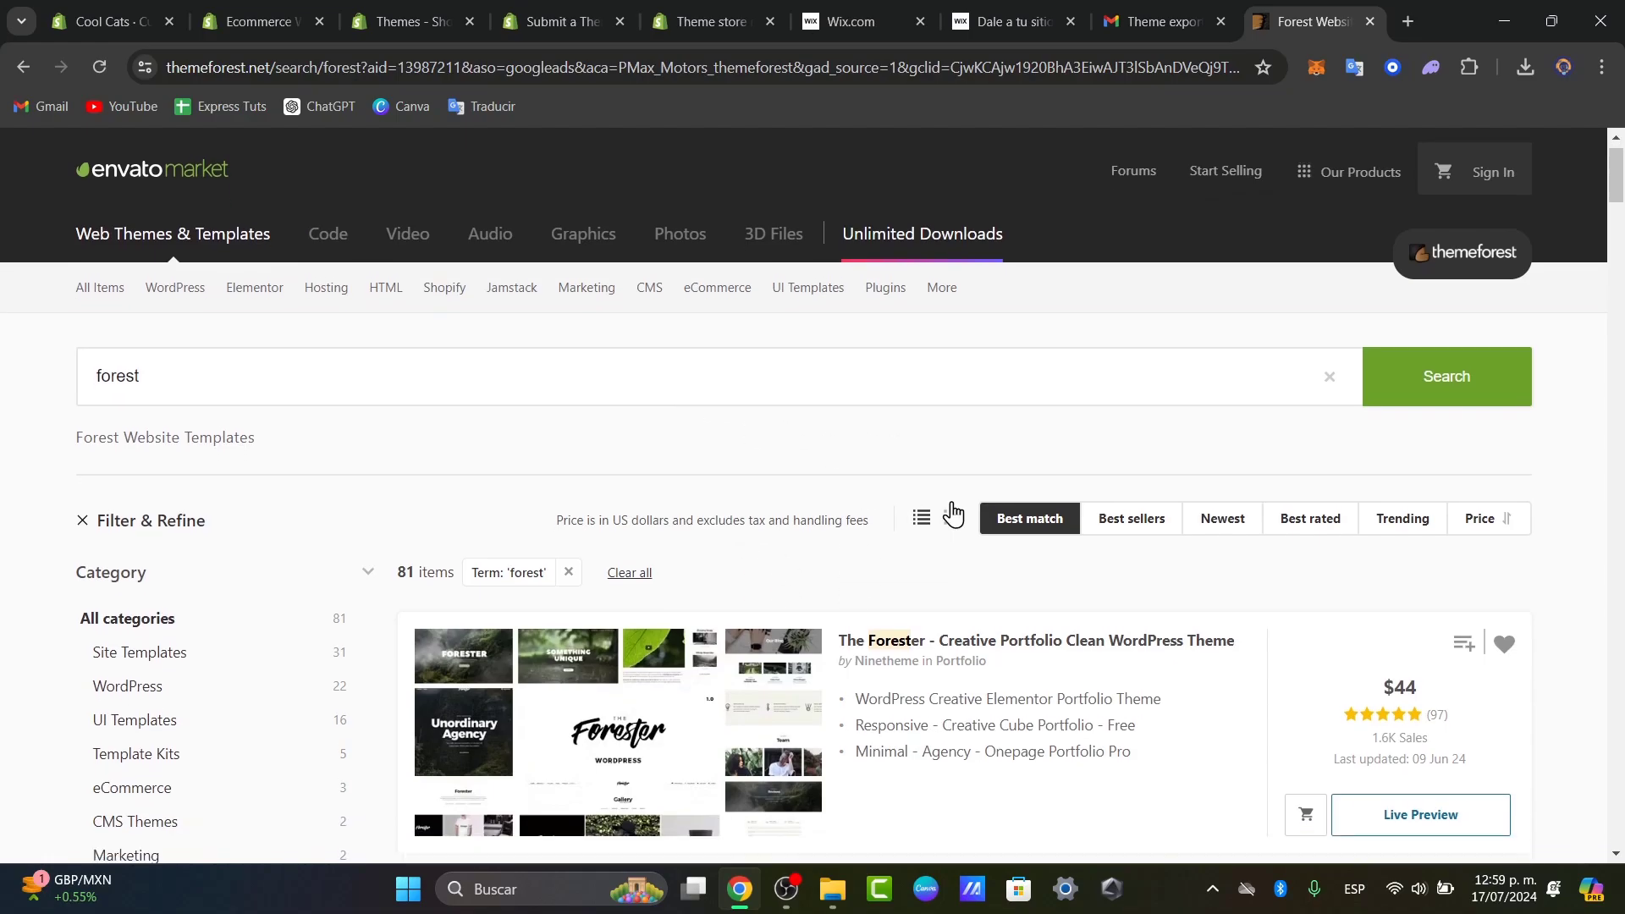
scroll(down, 3)
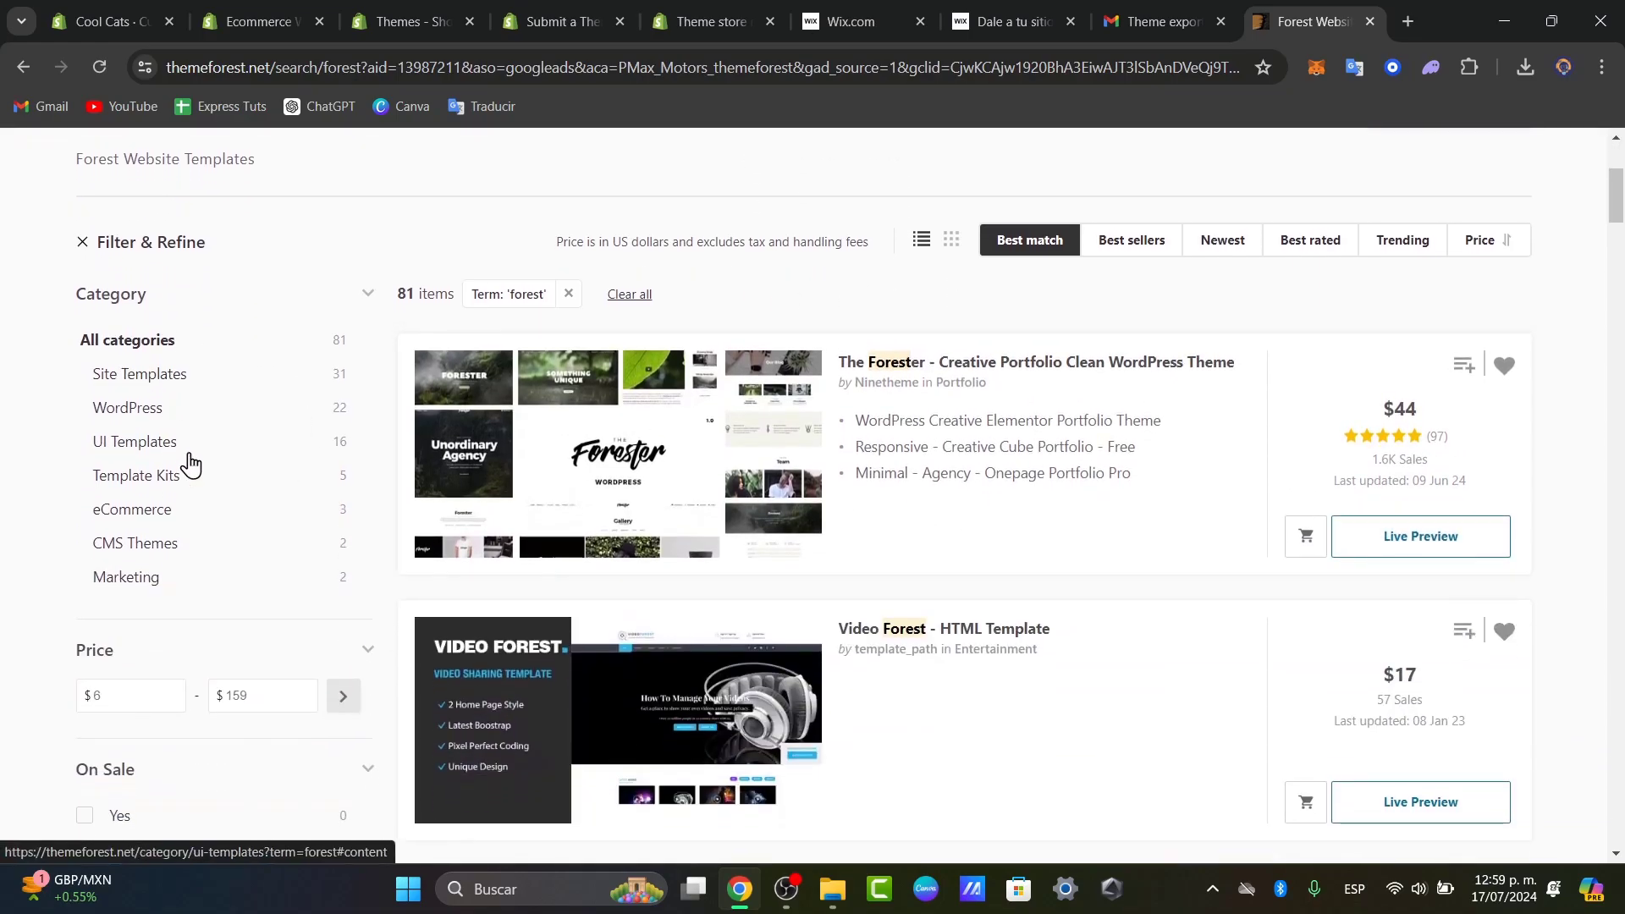
scroll(down, 3)
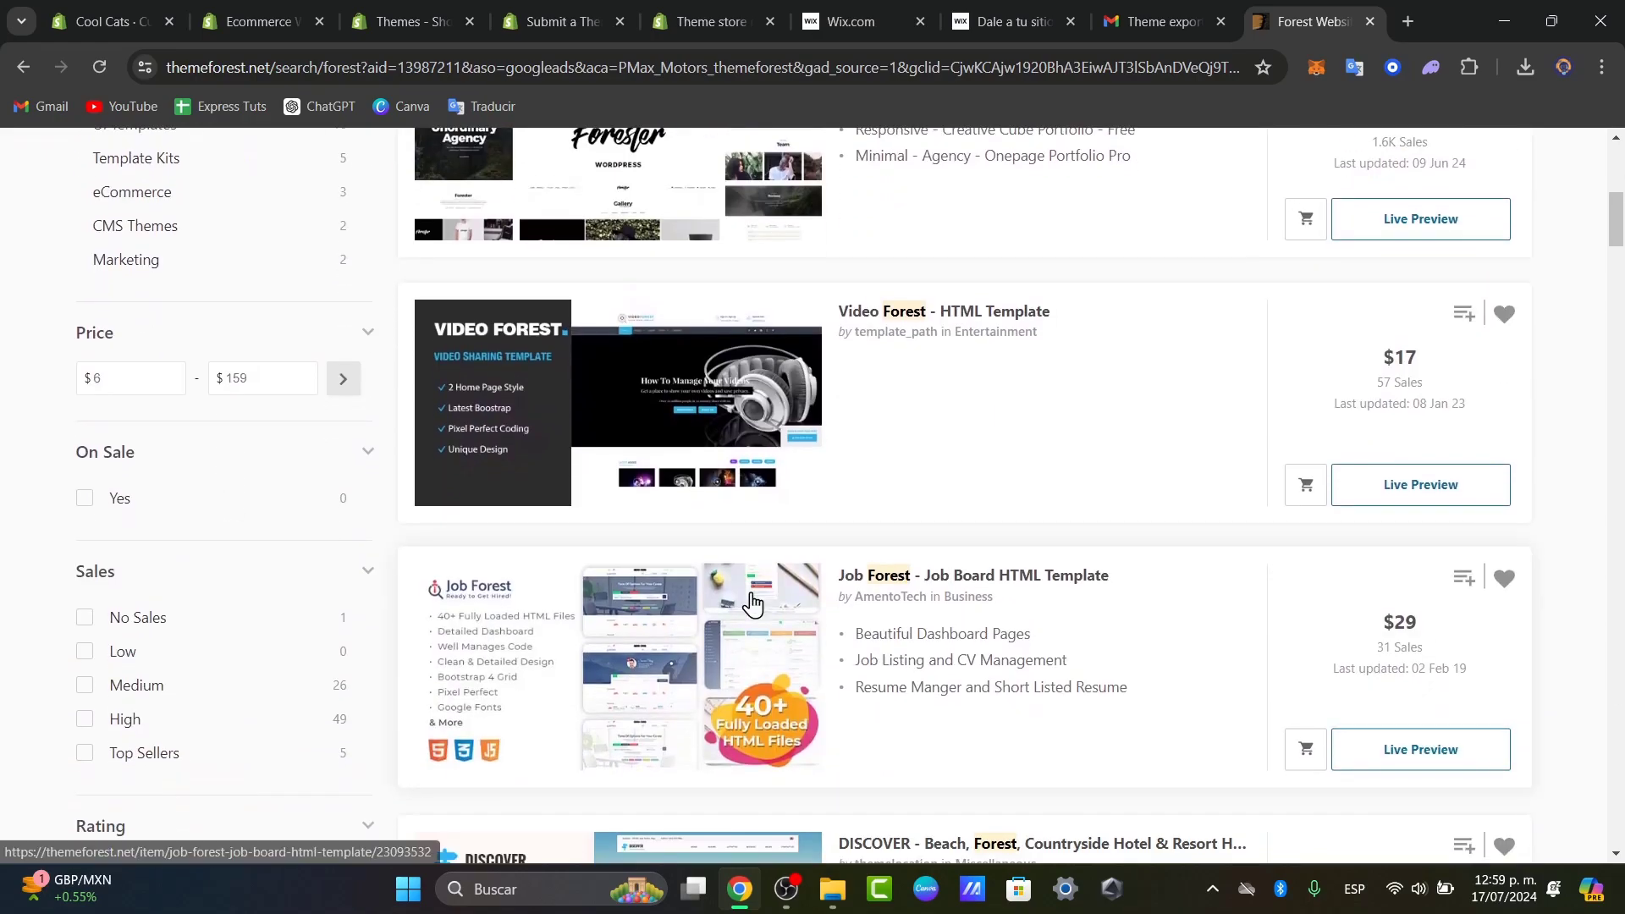
scroll(down, 3)
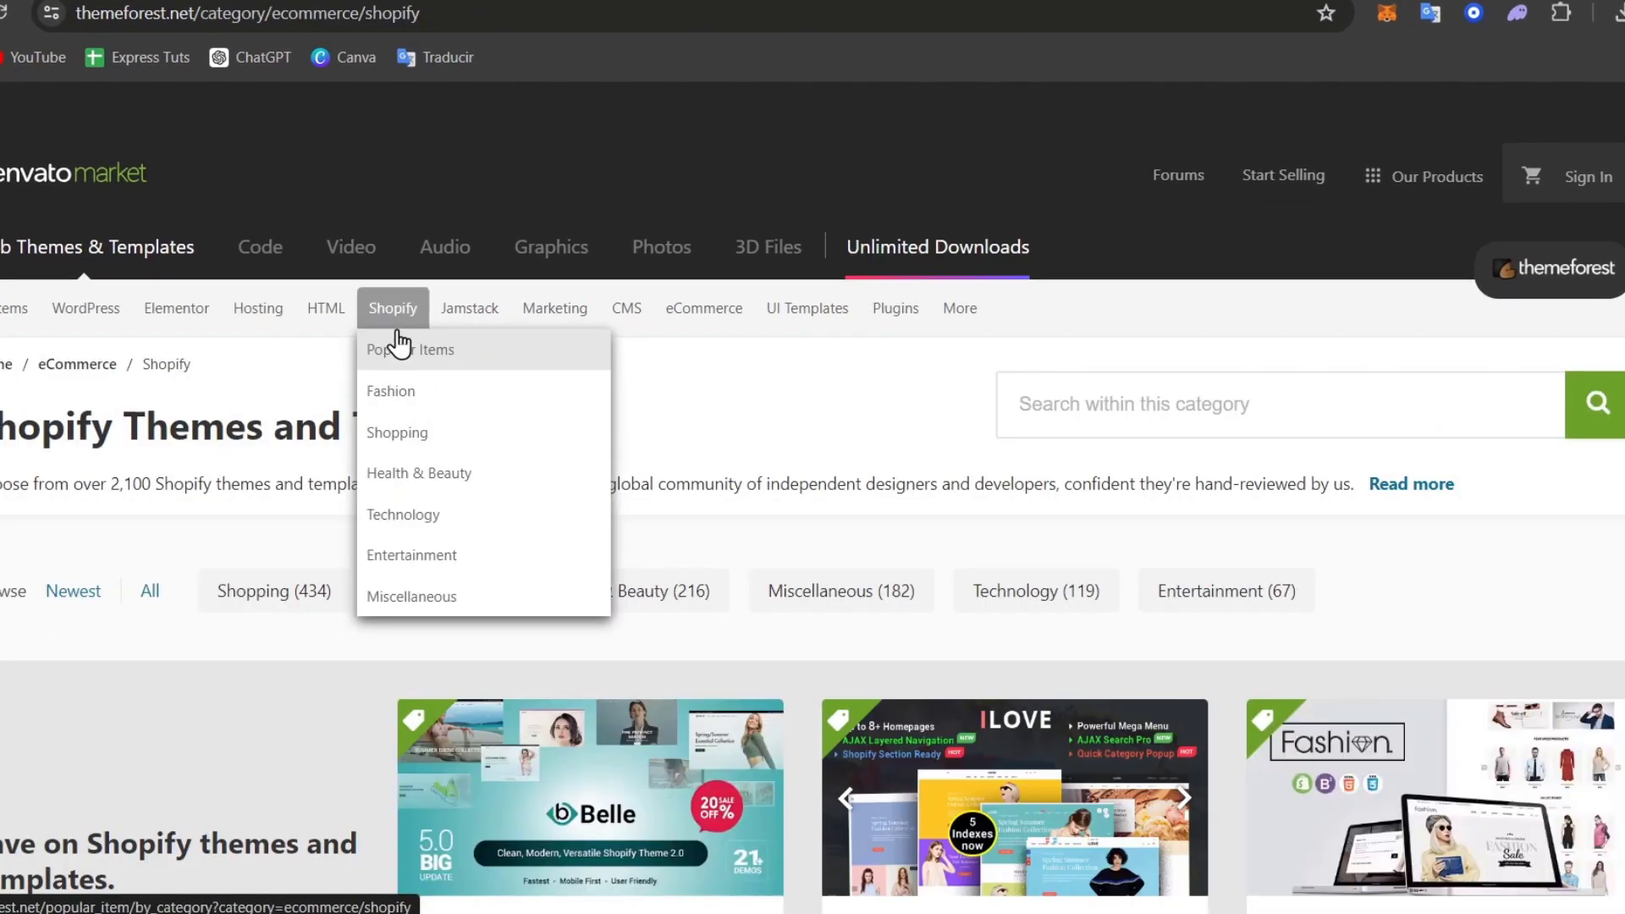
scroll(down, 3)
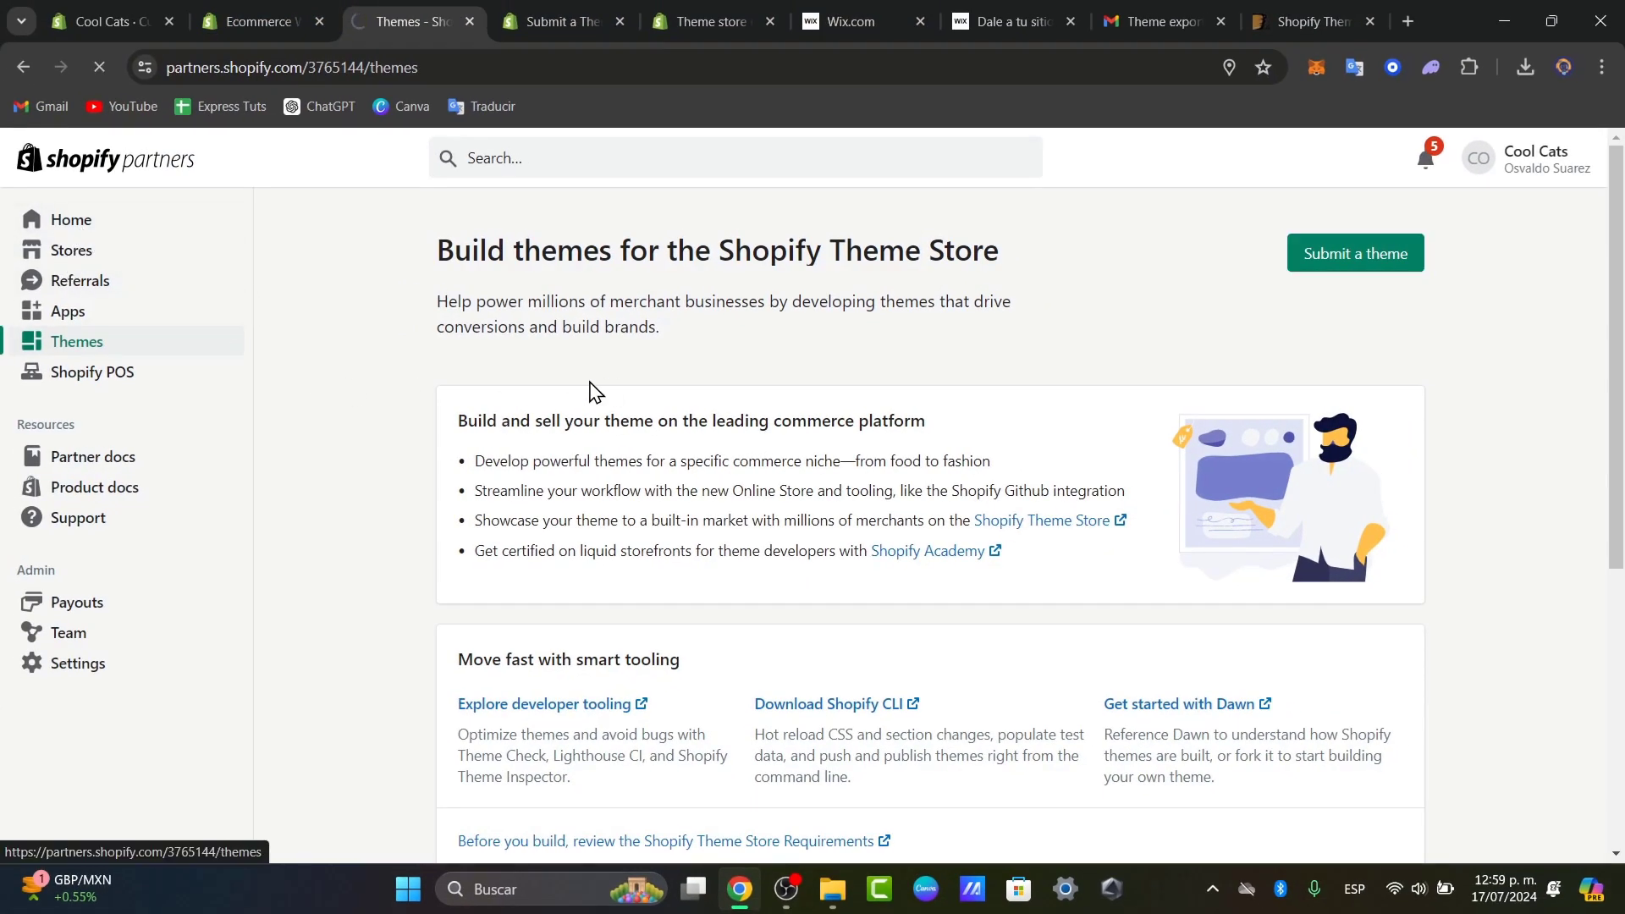
Step: Go to the Themes section in the Shopify Partners sidebar
click(71, 219)
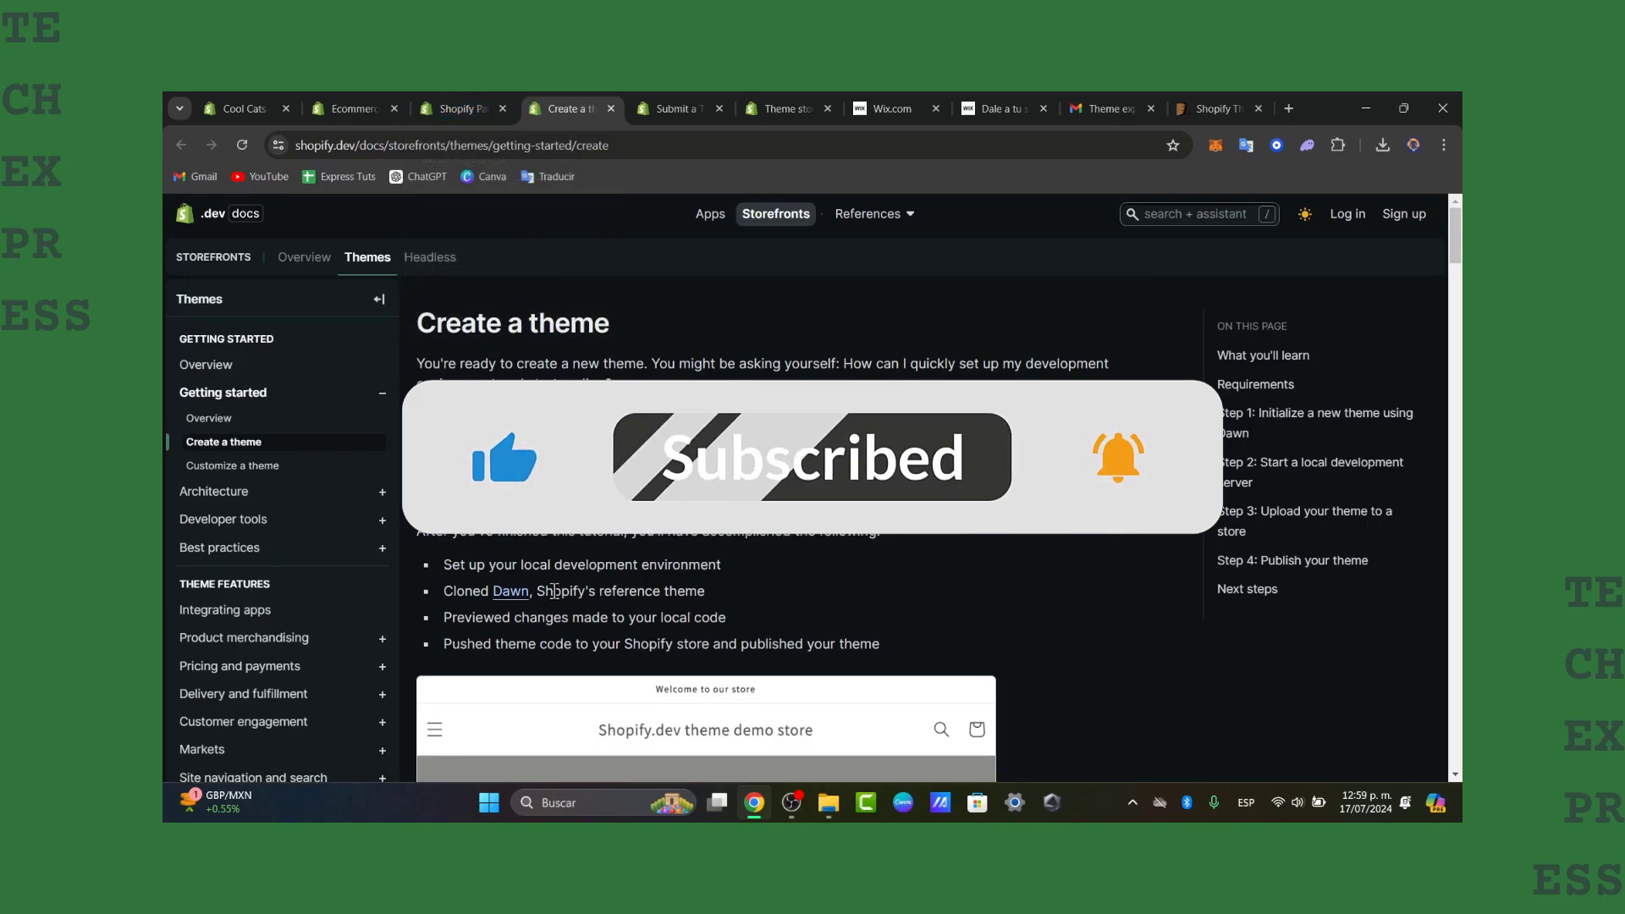
Step: Return to the Shopify Partners Home dashboard listing the Quickstart development store
click(455, 108)
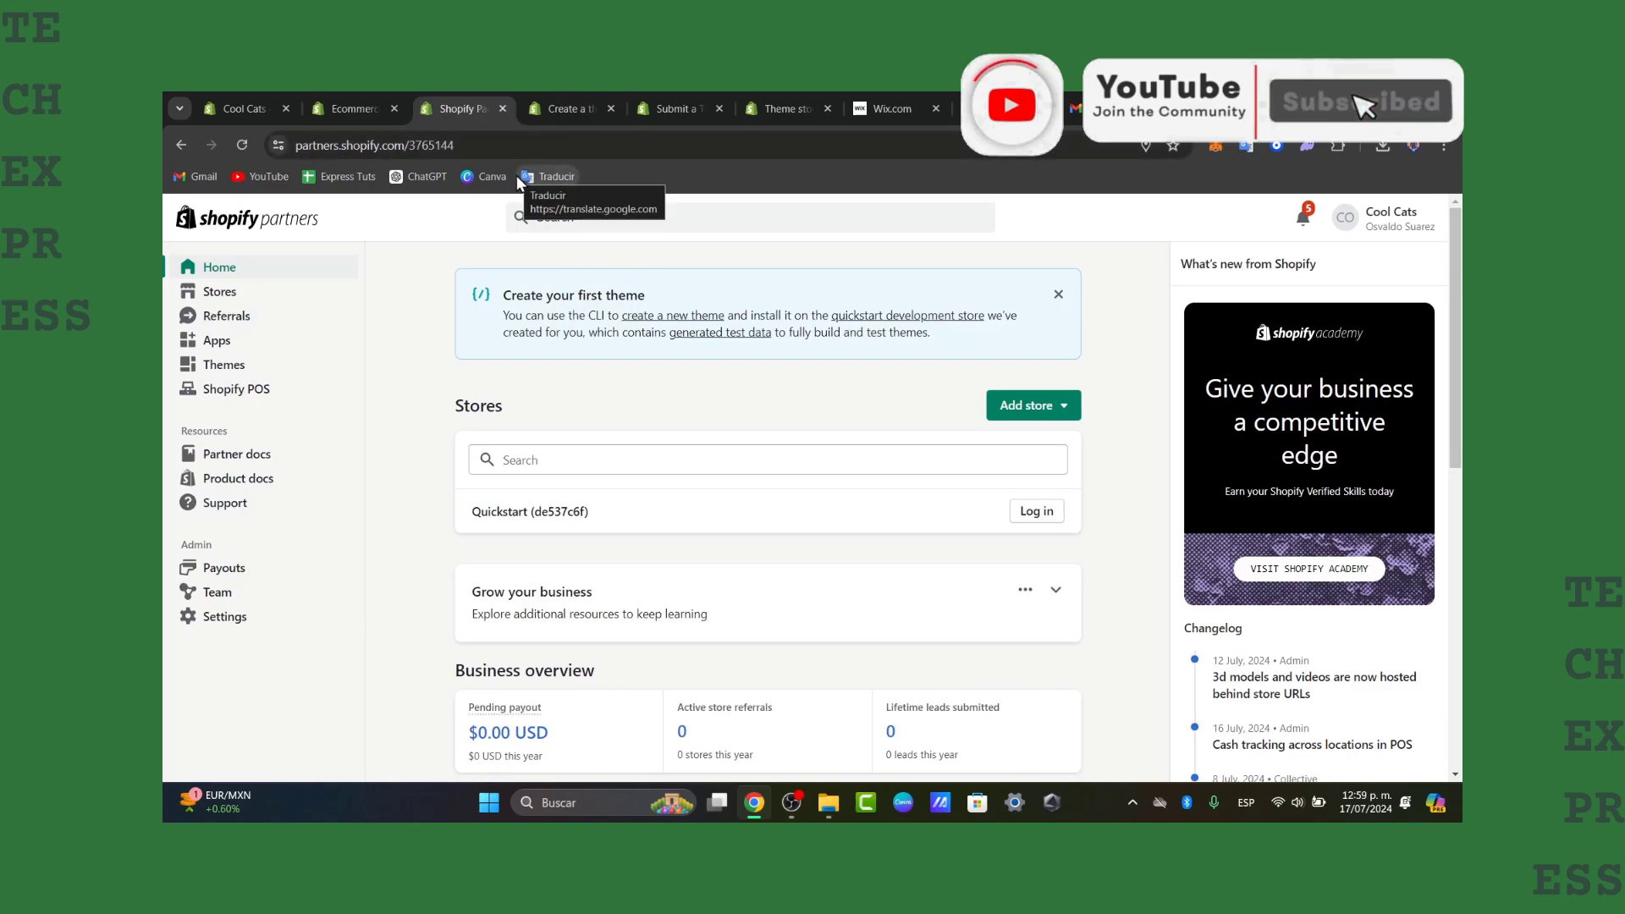
click(1359, 100)
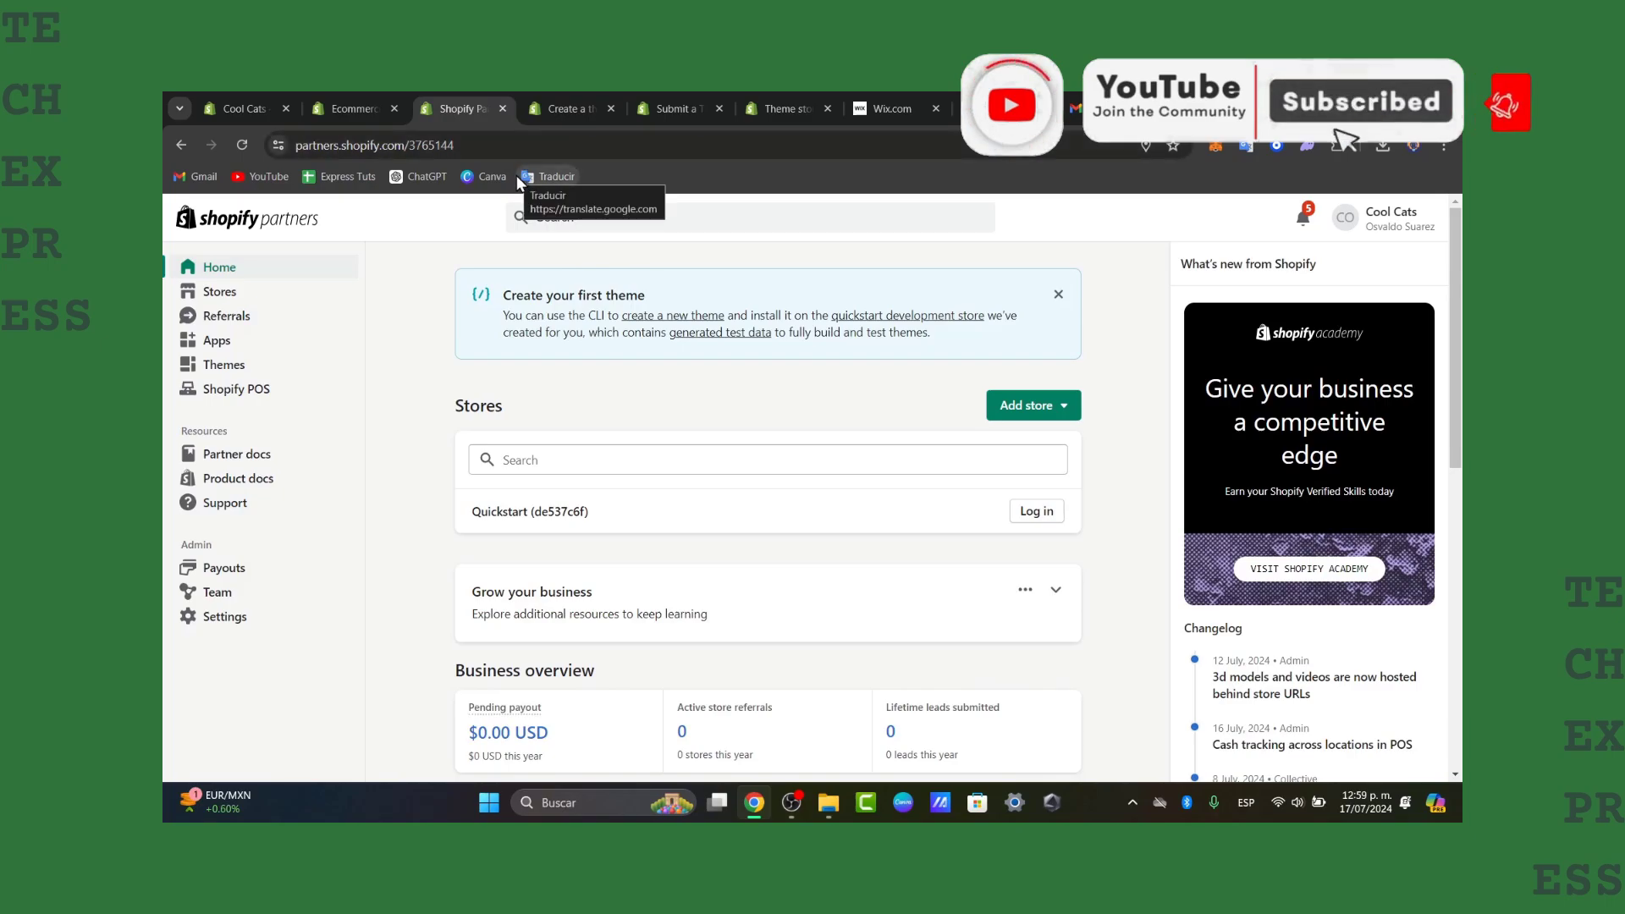